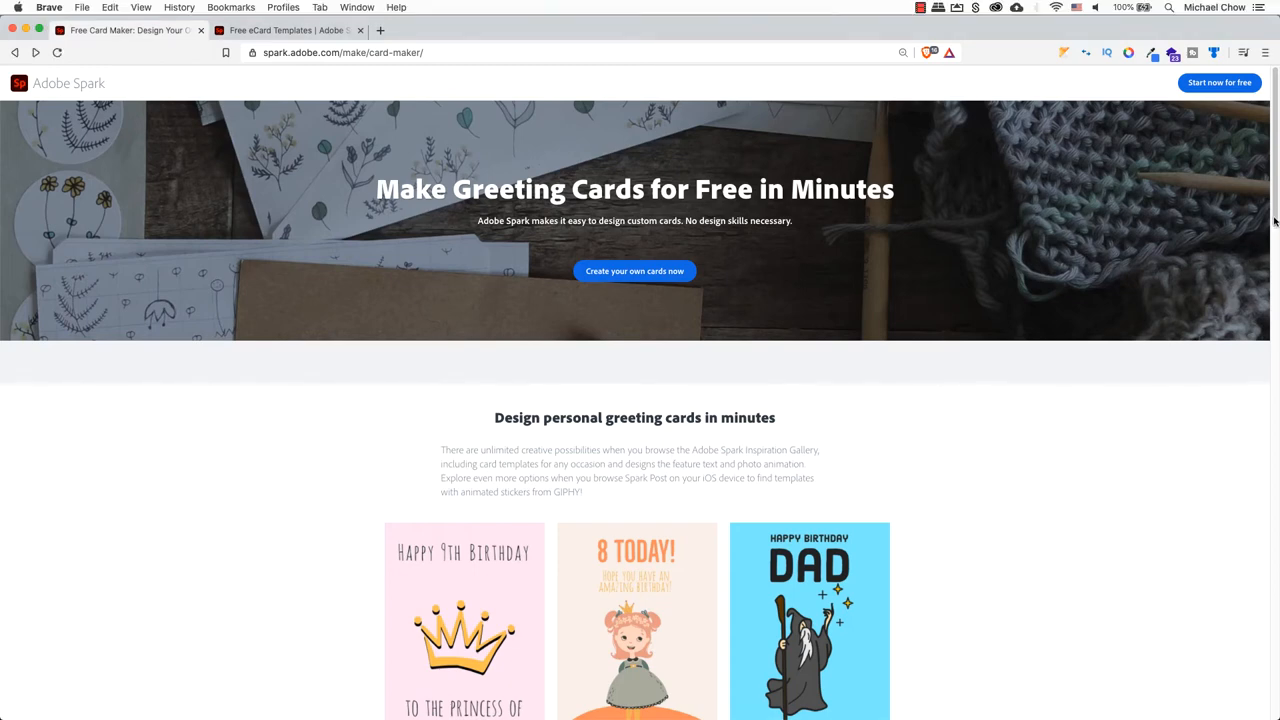
Scroll down through the current Adobe Spark page before leaving it.
{"action": "scroll", "scroll_direction": "down", "scroll_amount": 3}
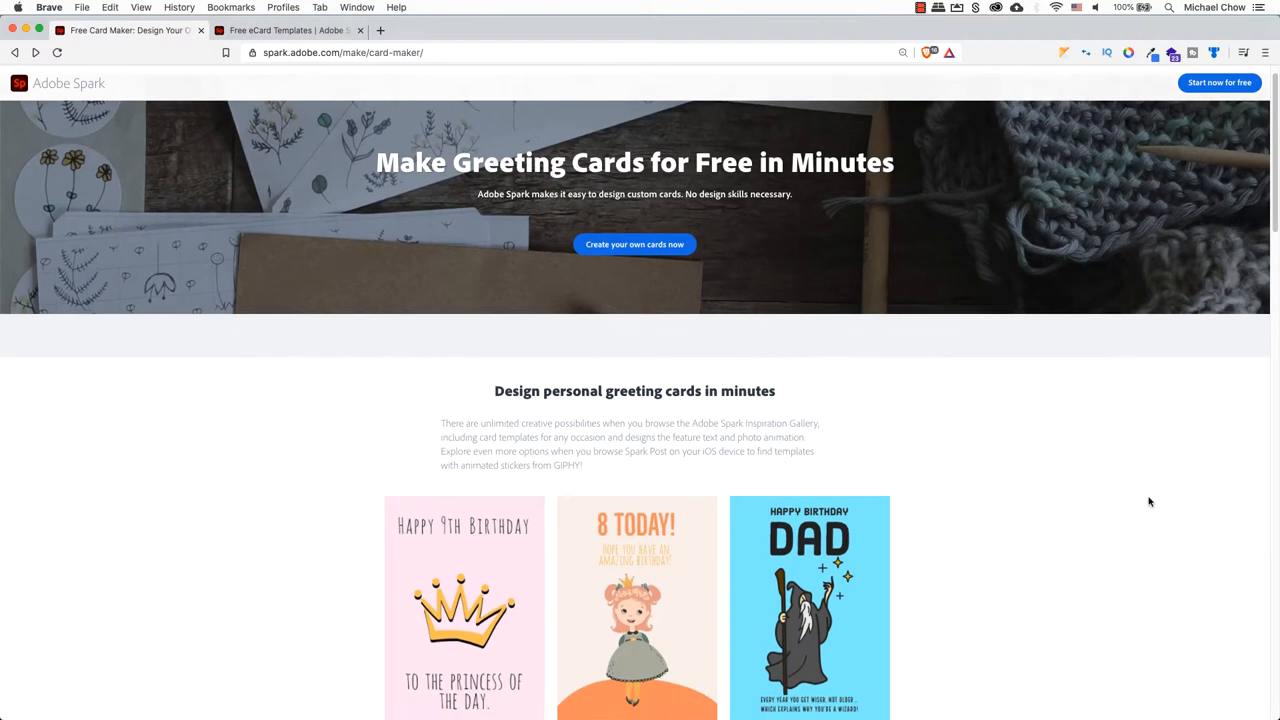
{"action": "scroll", "scroll_direction": "down", "scroll_amount": 3}
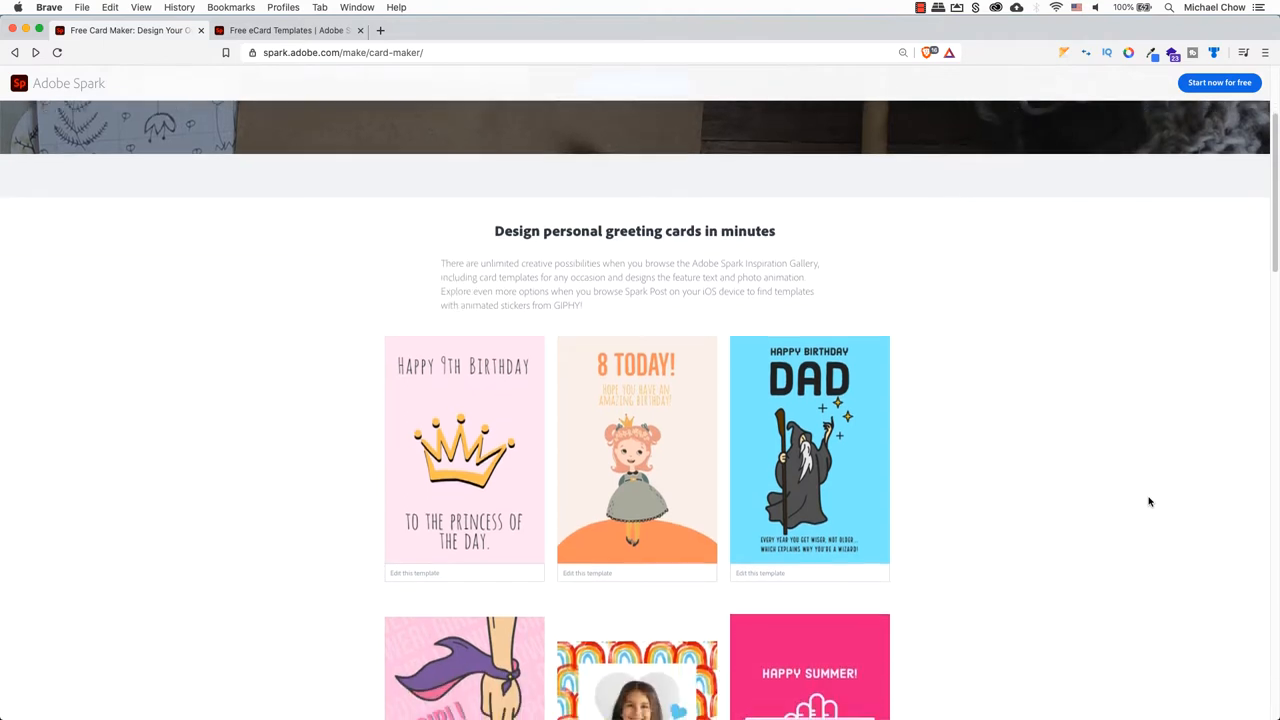
{"action": "scroll", "scroll_direction": "down", "scroll_amount": 3}
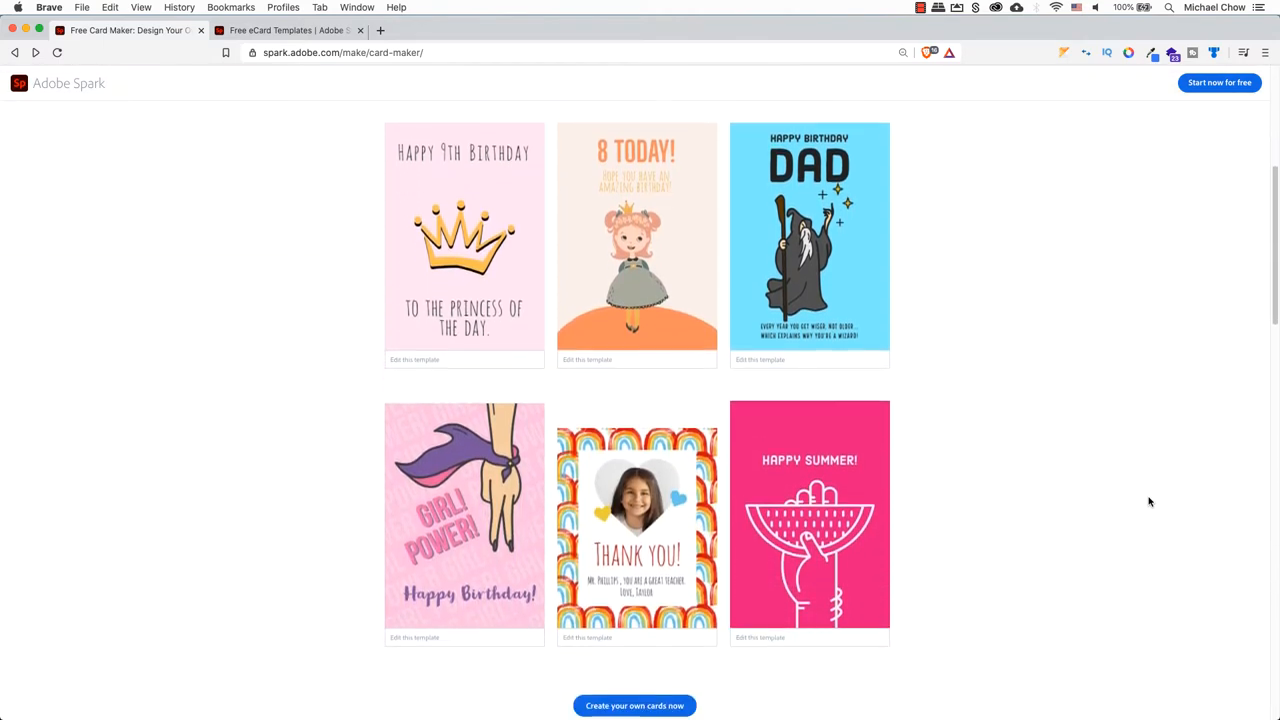
{"action": "scroll", "scroll_direction": "down", "scroll_amount": 3}
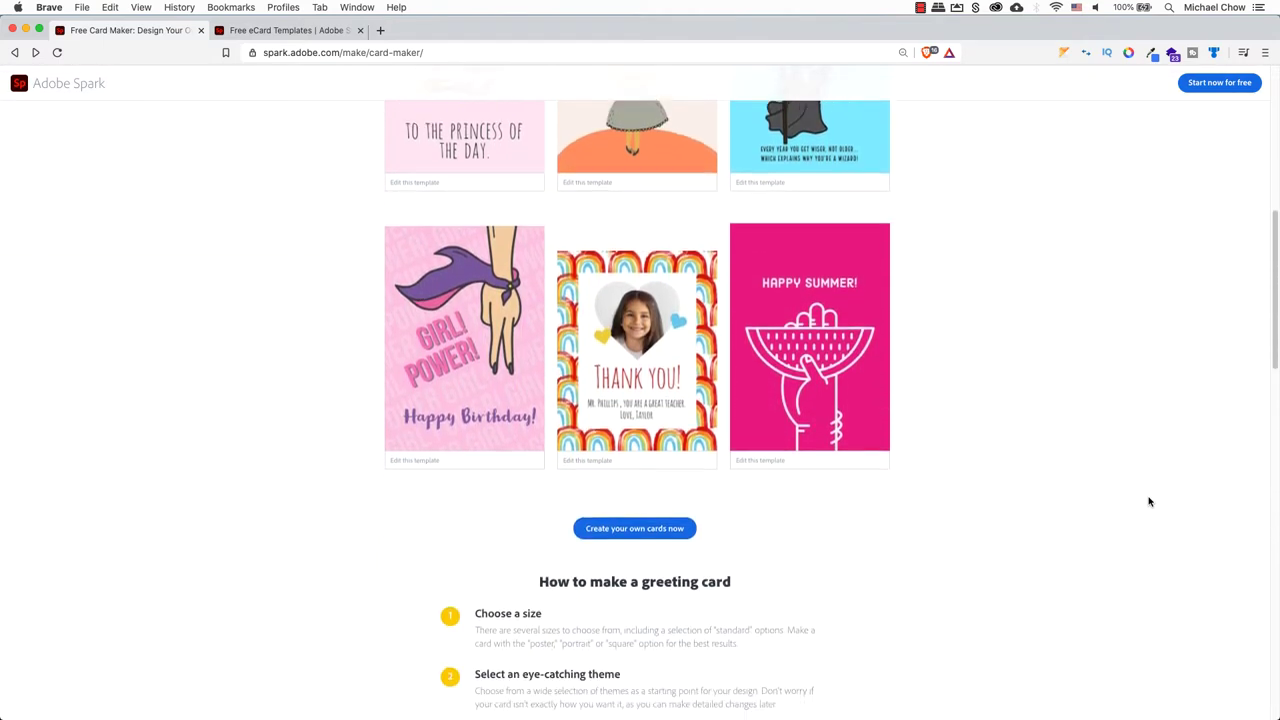
{"action": "scroll", "scroll_direction": "down", "scroll_amount": 3}
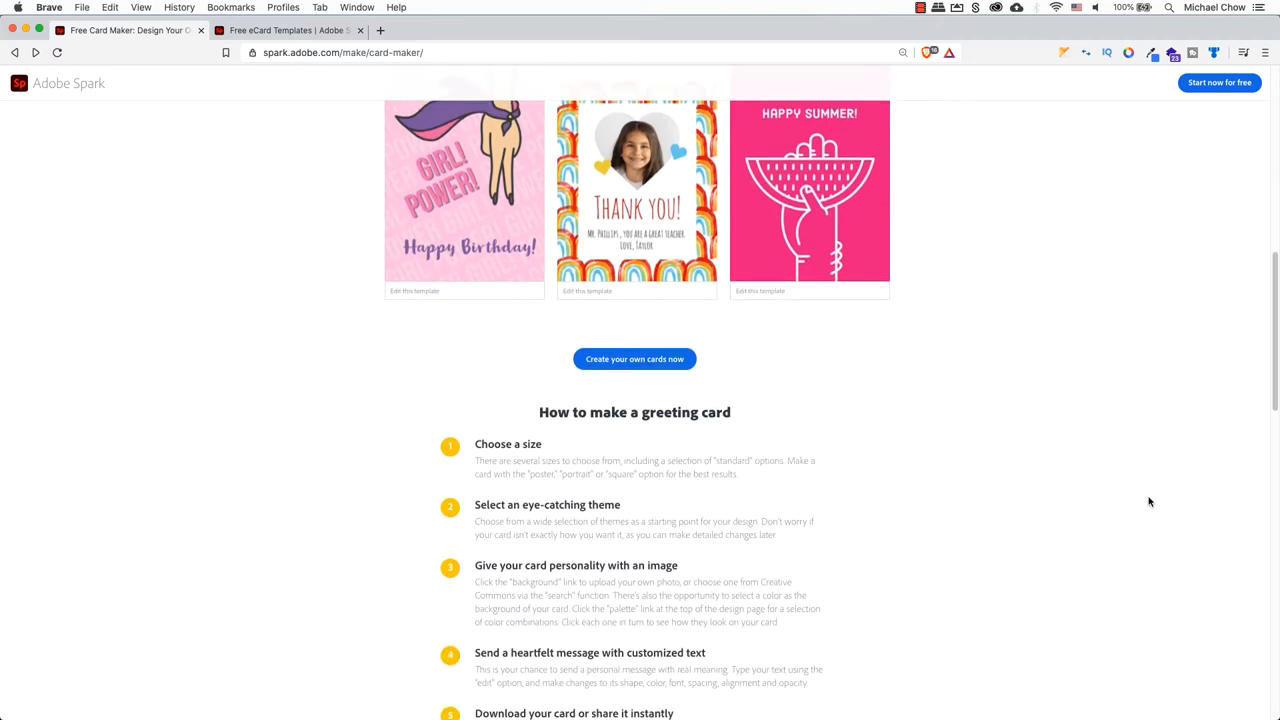
{"action": "scroll", "scroll_direction": "down", "scroll_amount": 3}
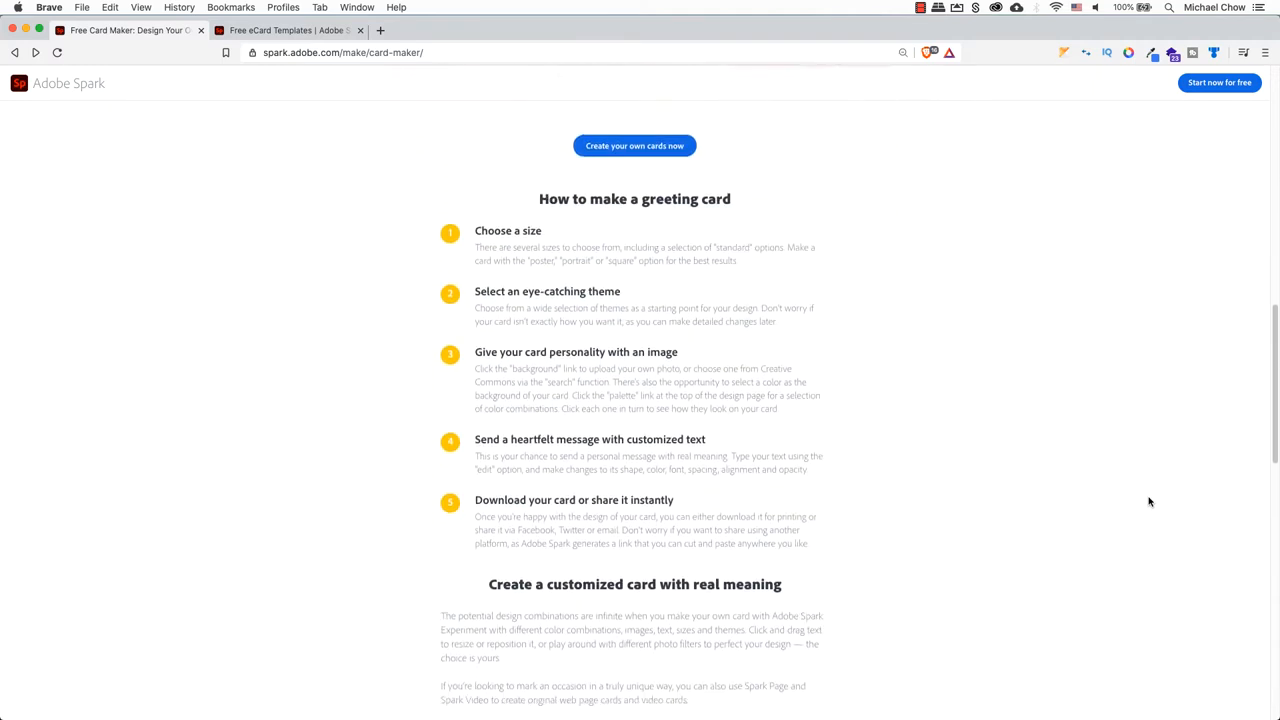
{"action": "scroll", "scroll_direction": "down", "scroll_amount": 3}
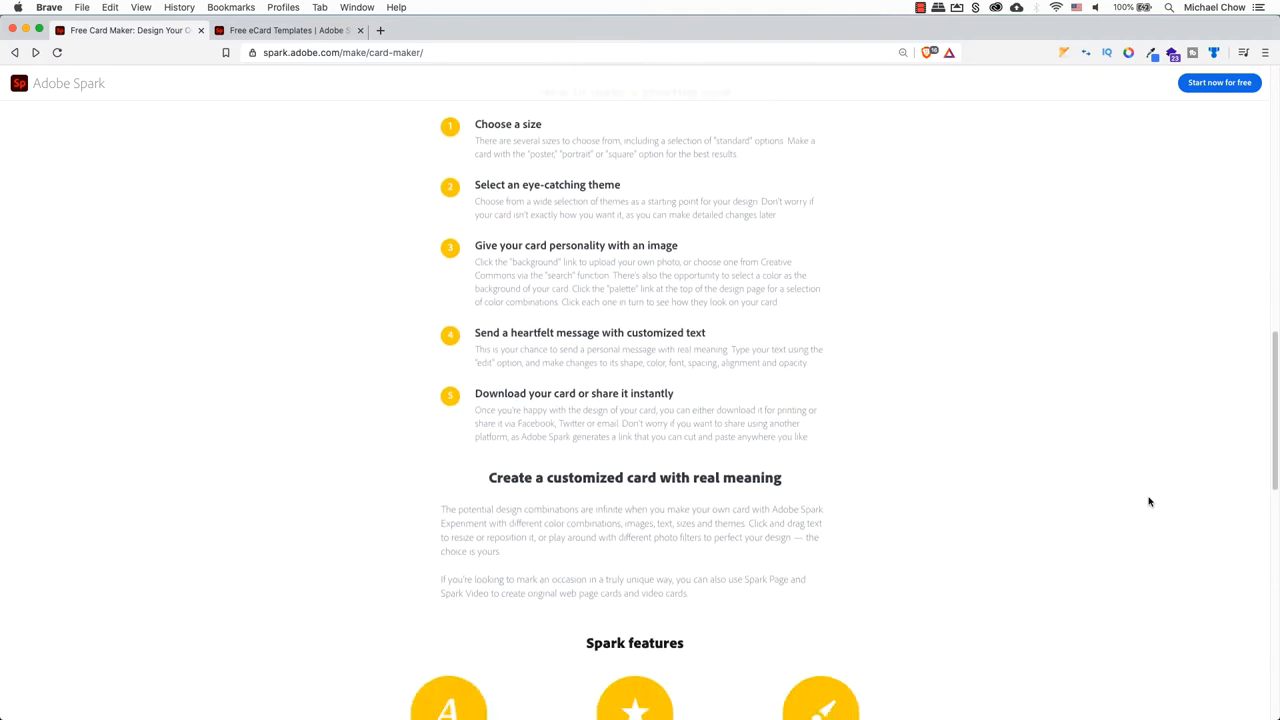
{"action": "scroll", "scroll_direction": "down", "scroll_amount": 3}
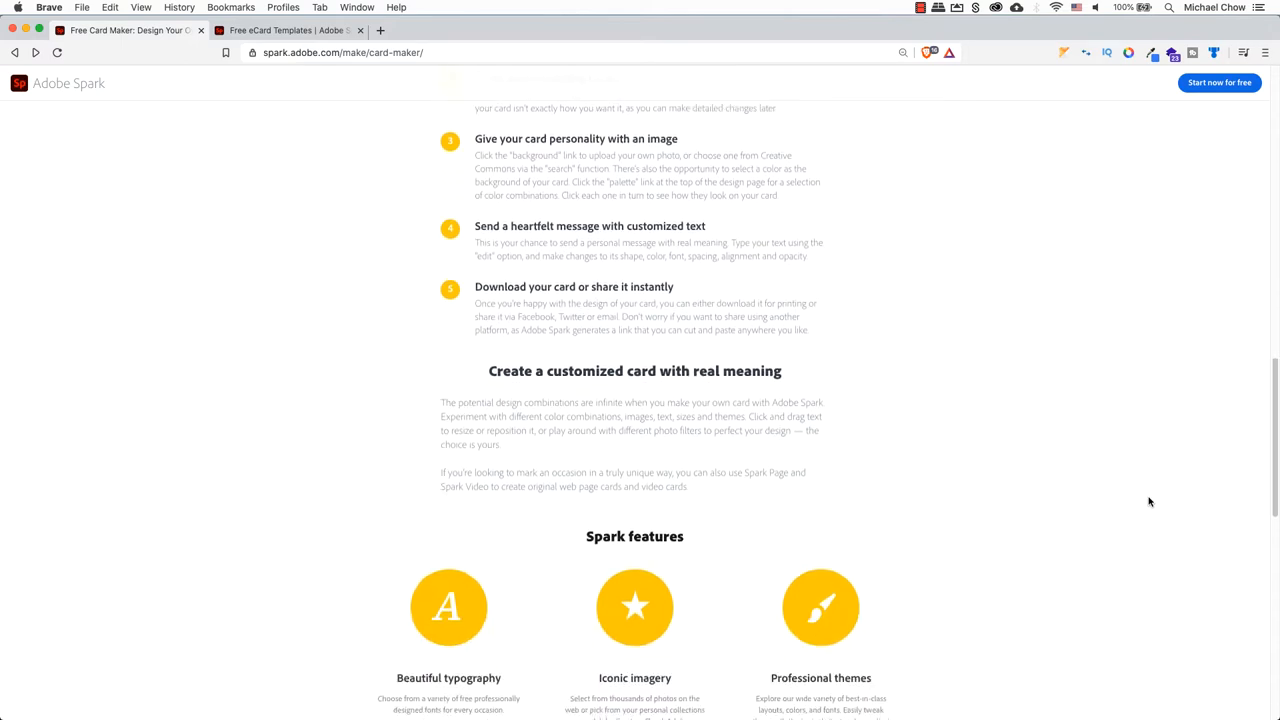
{"action": "scroll", "scroll_direction": "down", "scroll_amount": 3}
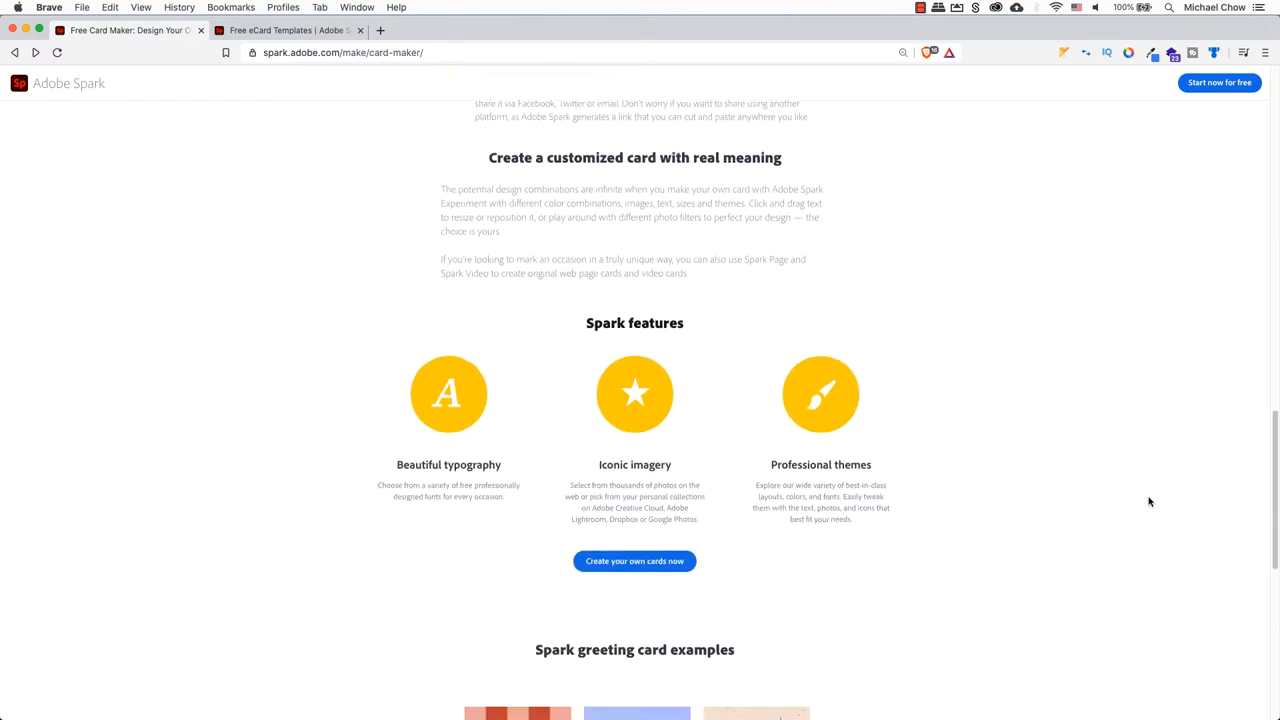
{"action": "scroll", "scroll_direction": "down", "scroll_amount": 3}
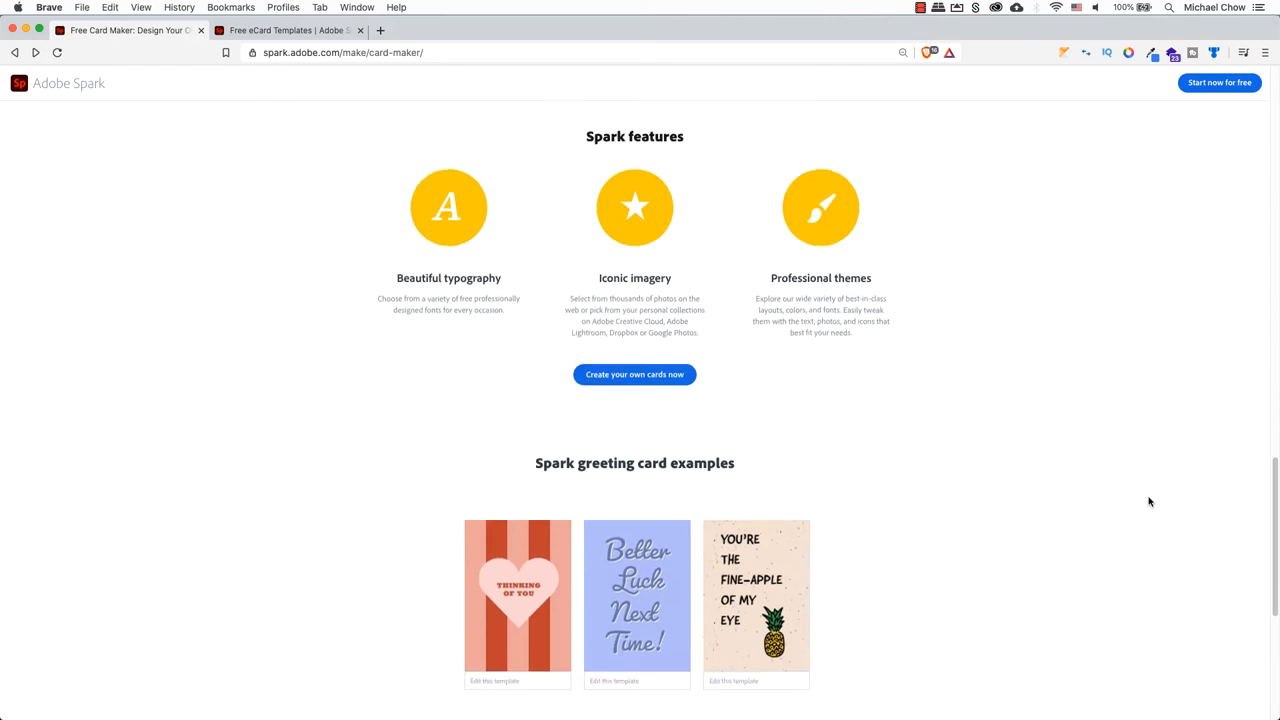
{"action": "scroll", "scroll_direction": "down", "scroll_amount": 3}
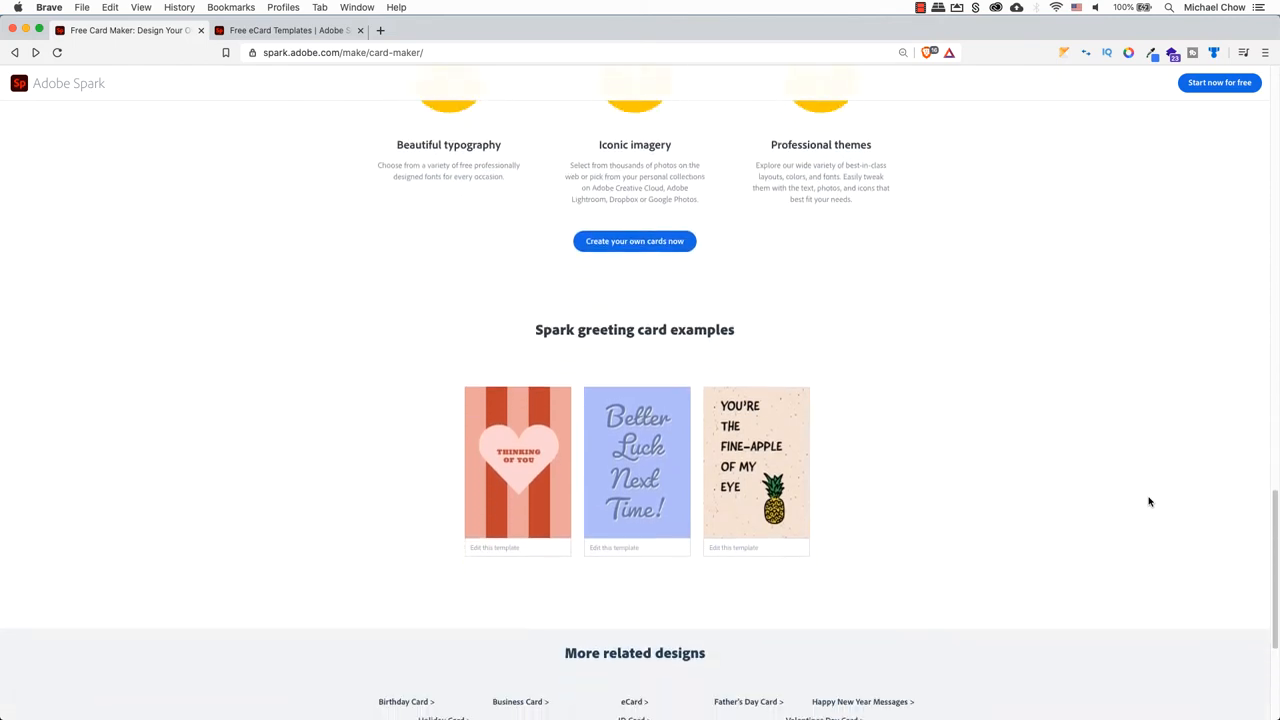
{"action": "scroll", "scroll_direction": "down", "scroll_amount": 3}
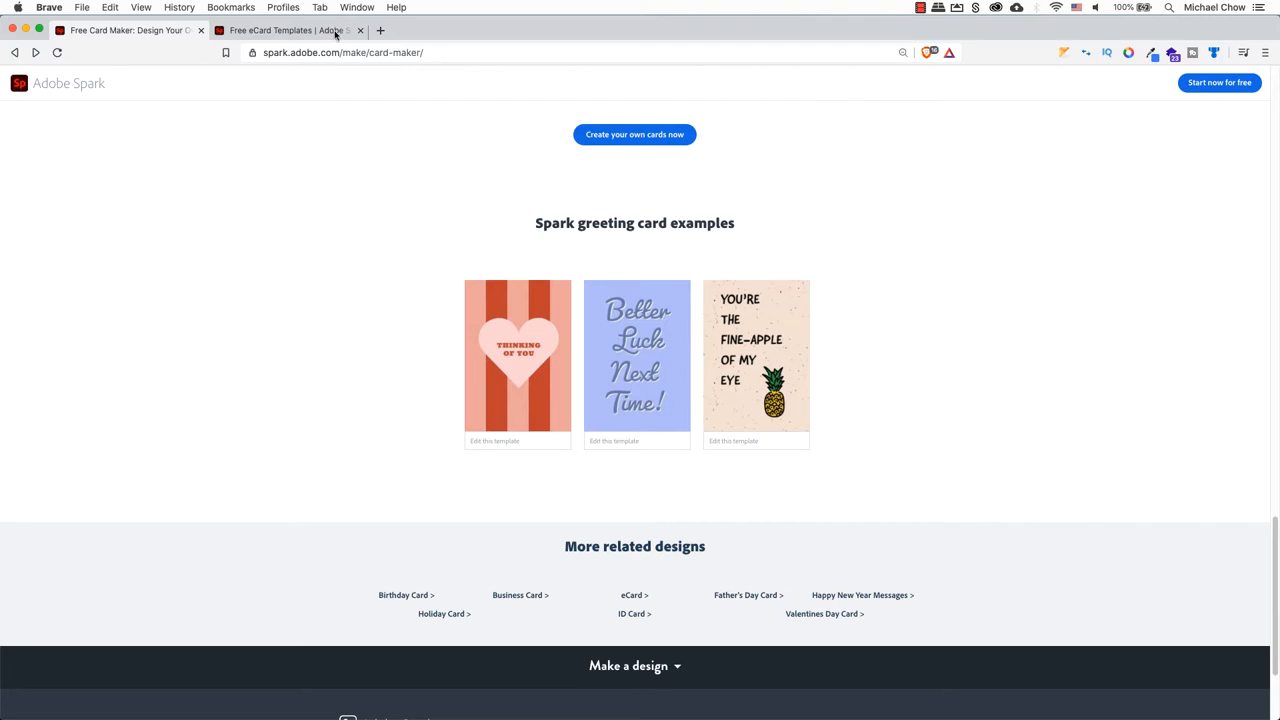
Switch to the Free eCard Templates tab and browse its template grid and customization tips.
{"action": "left_click", "coordinate": [290, 30]}
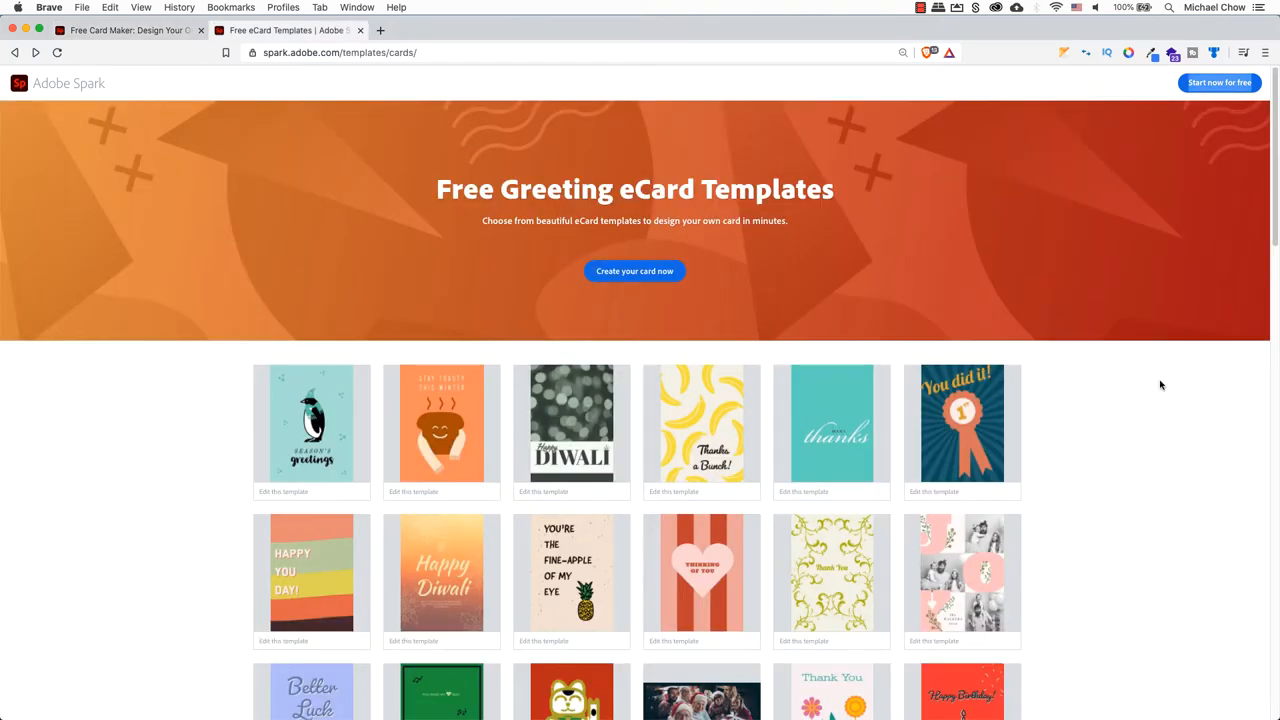
{"action": "scroll", "scroll_direction": "down", "scroll_amount": 3}
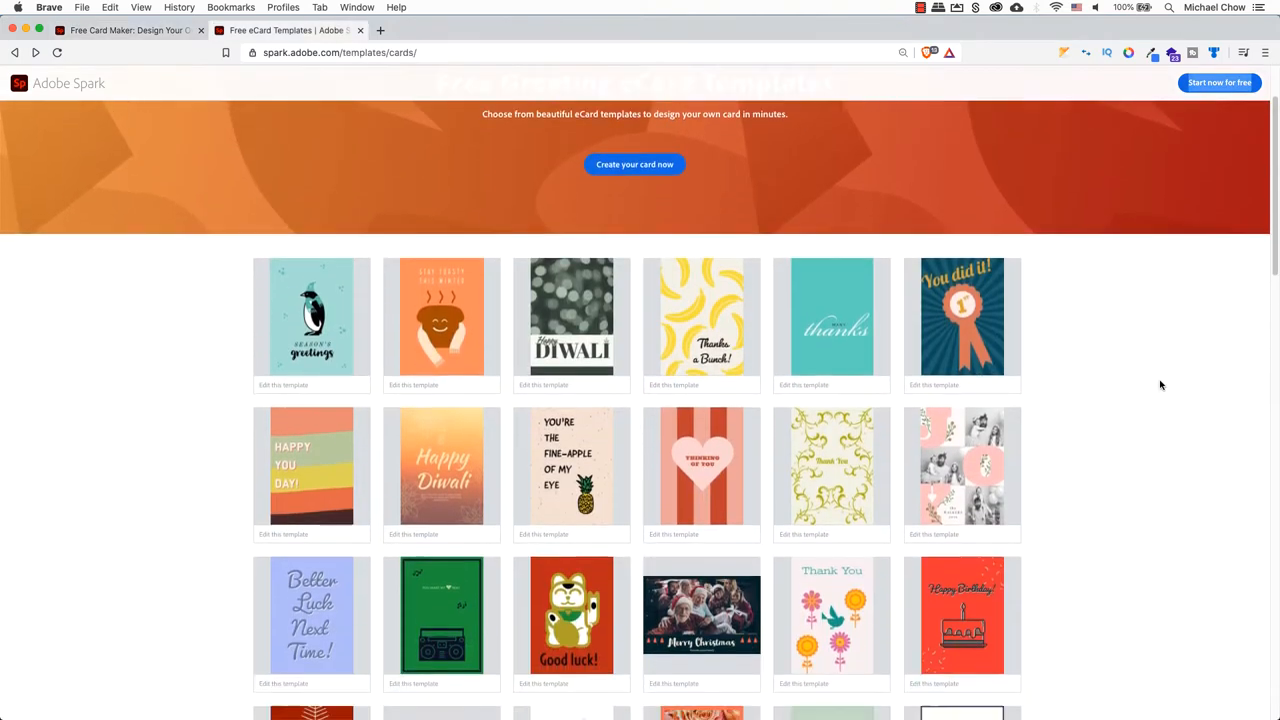
{"action": "scroll", "scroll_direction": "down", "scroll_amount": 3}
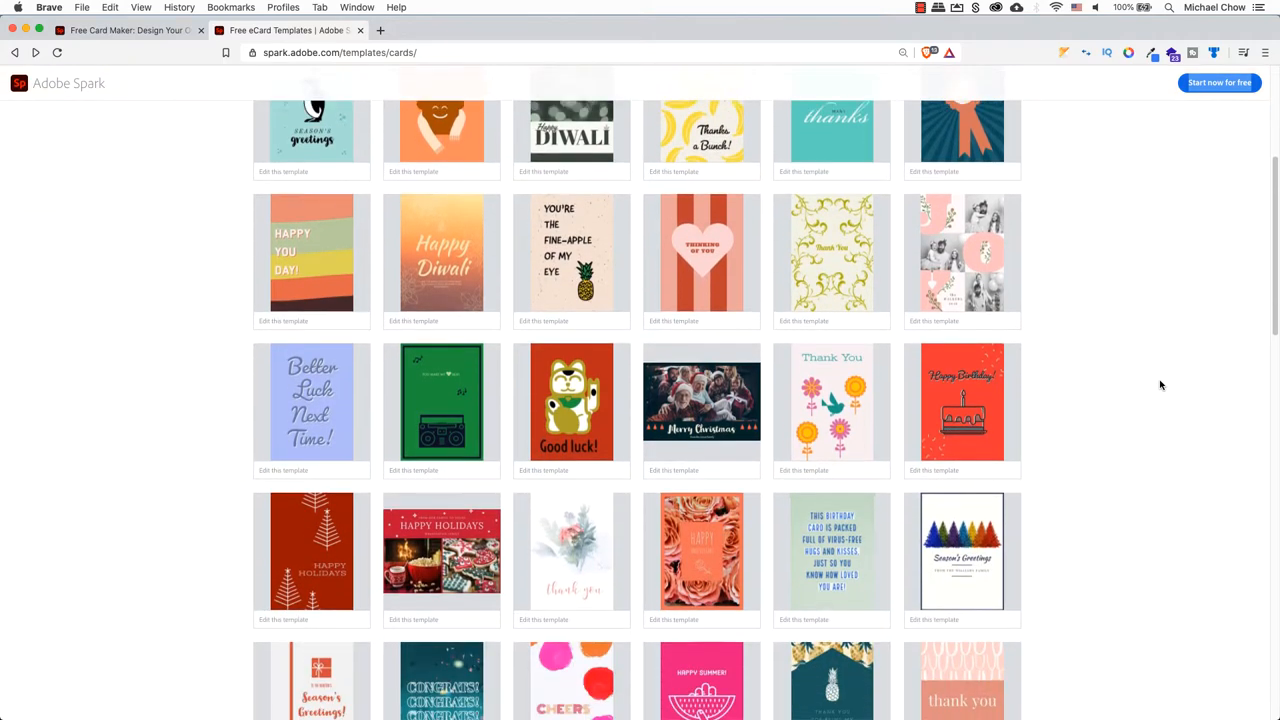
{"action": "scroll", "scroll_direction": "down", "scroll_amount": 3}
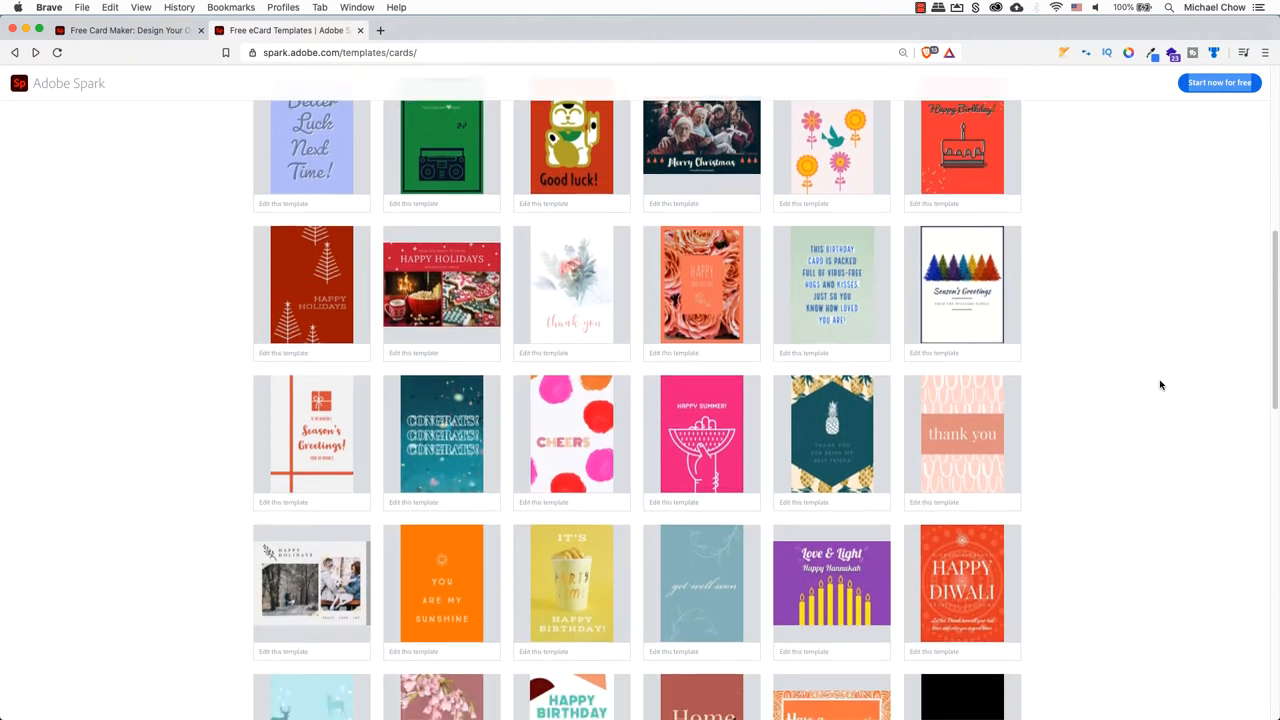
{"action": "scroll", "scroll_direction": "down", "scroll_amount": 3}
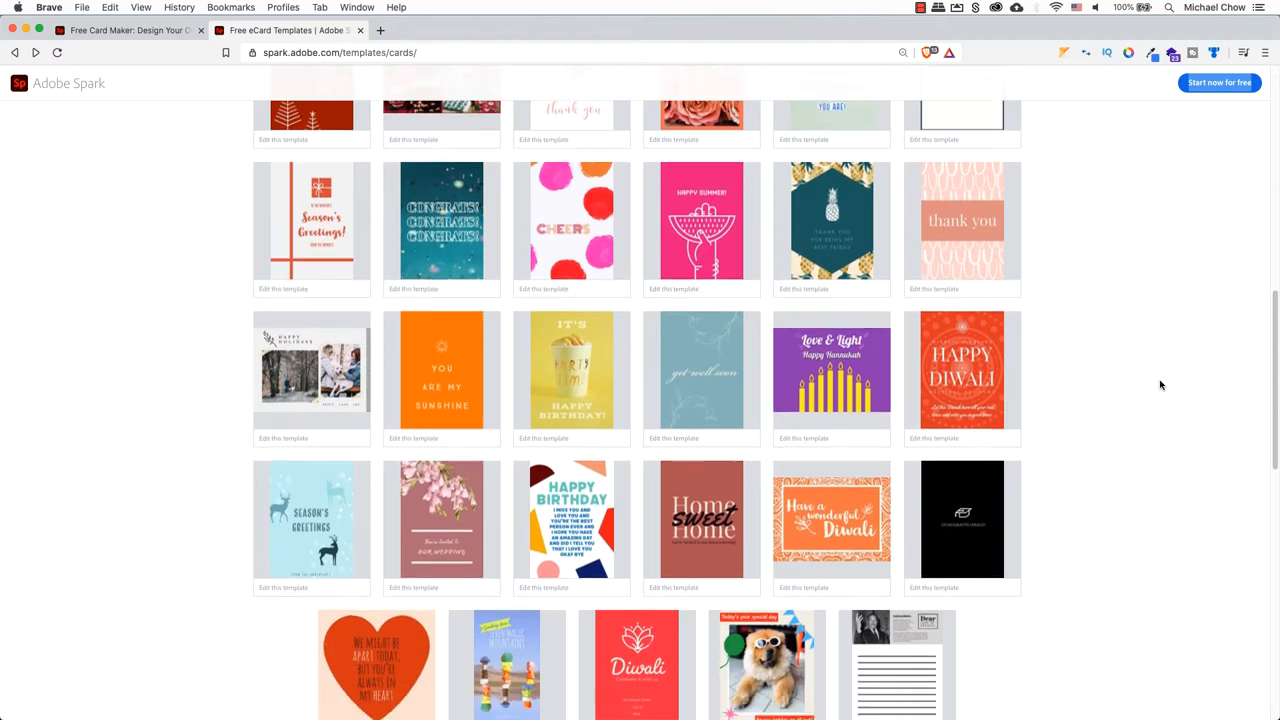
{"action": "scroll", "scroll_direction": "down", "scroll_amount": 3}
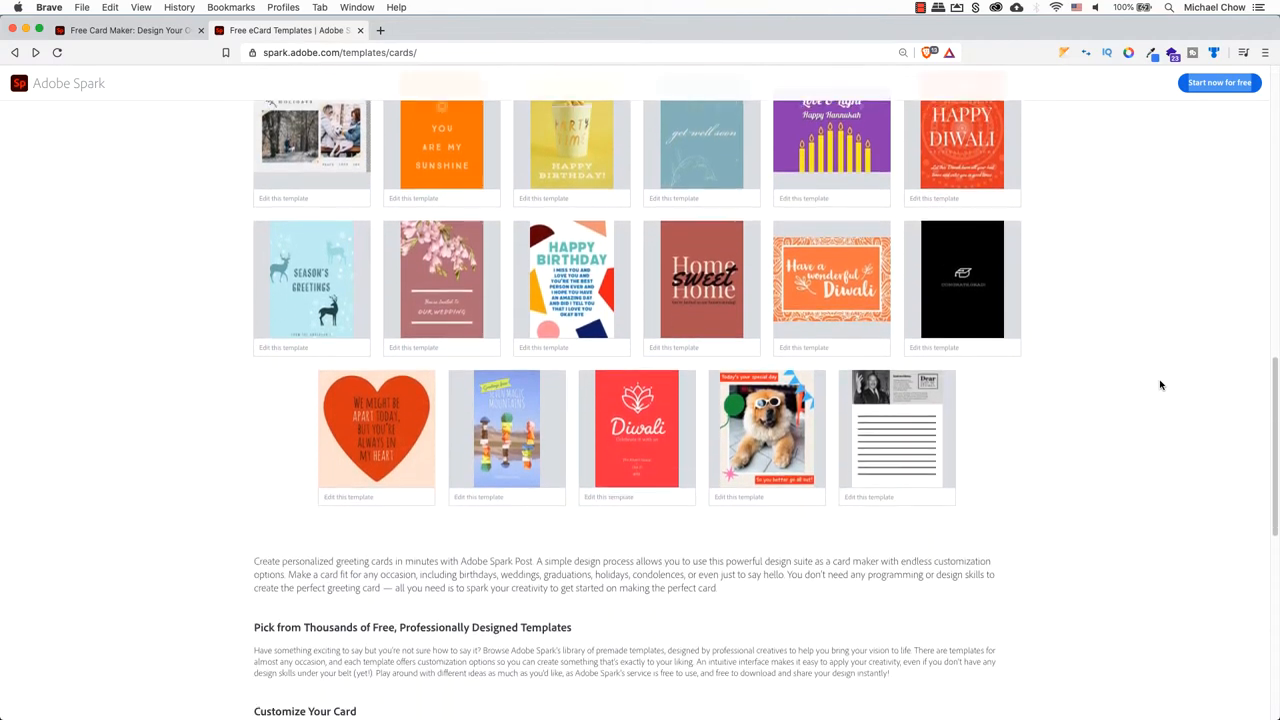
{"action": "scroll", "scroll_direction": "down", "scroll_amount": 3}
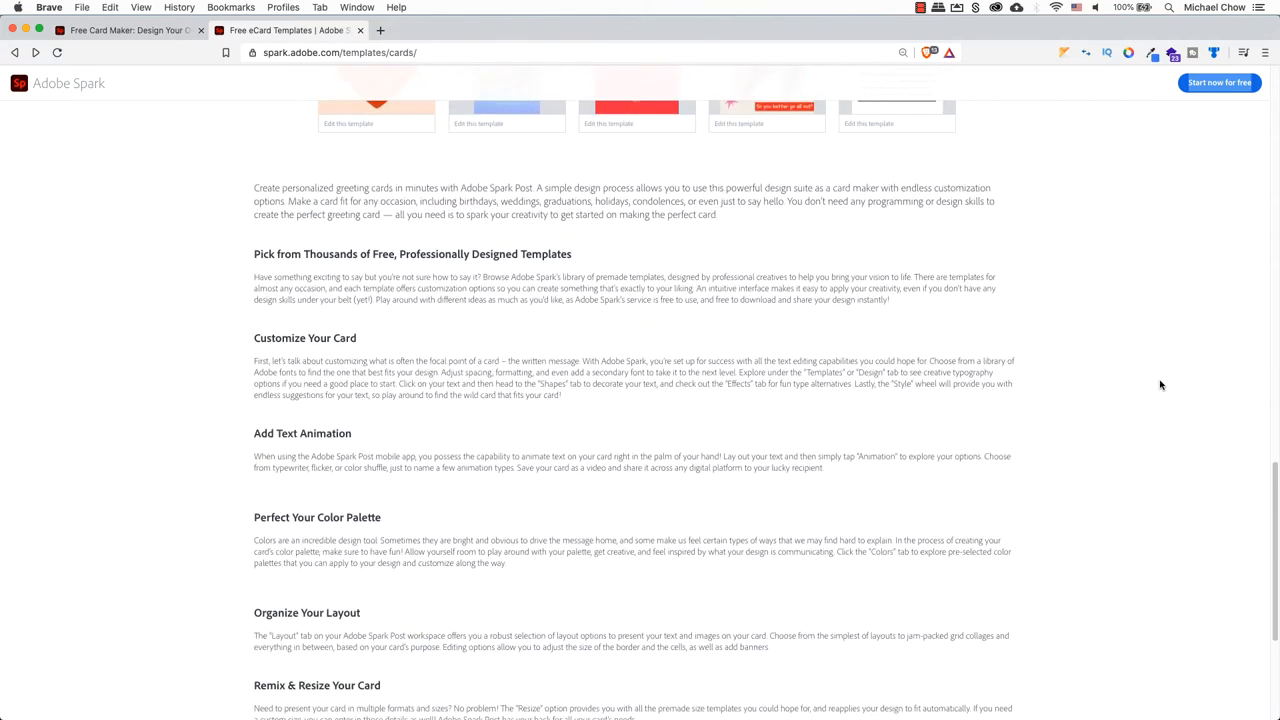
{"action": "scroll", "scroll_direction": "down", "scroll_amount": 3}
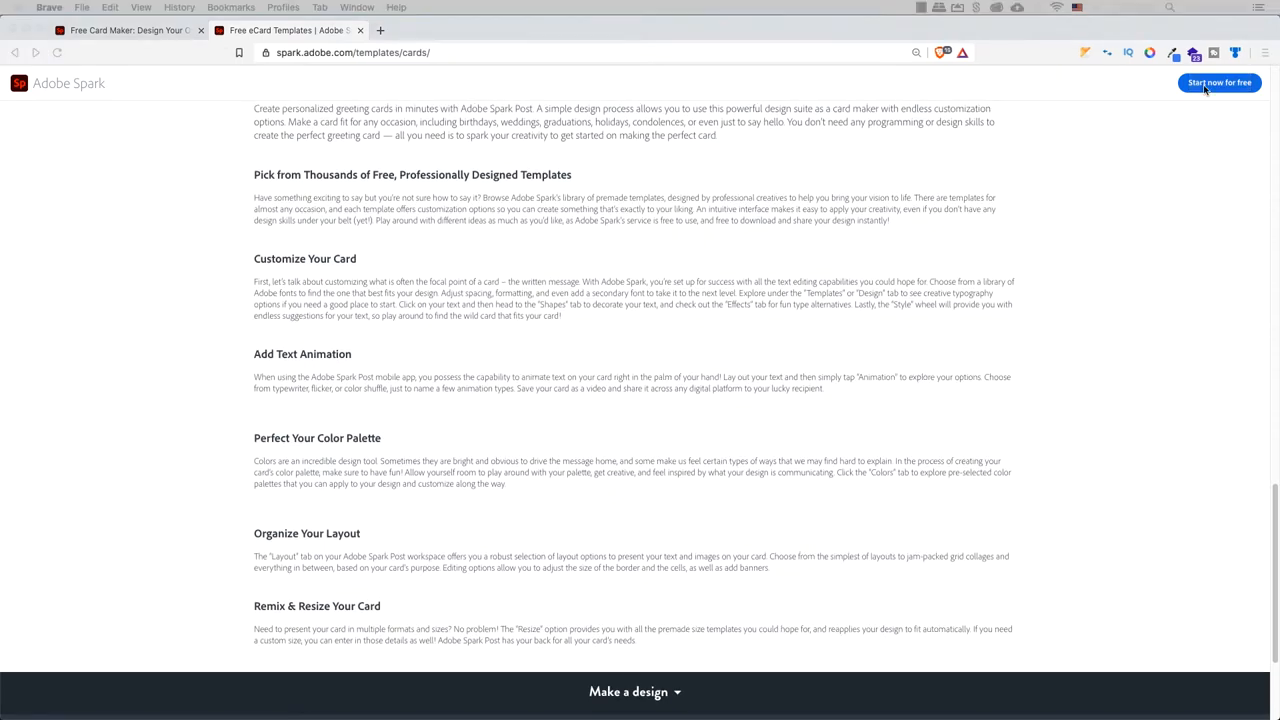
Start a new custom-size design from the Spark home page.
{"action": "left_click", "coordinate": [1224, 82]}
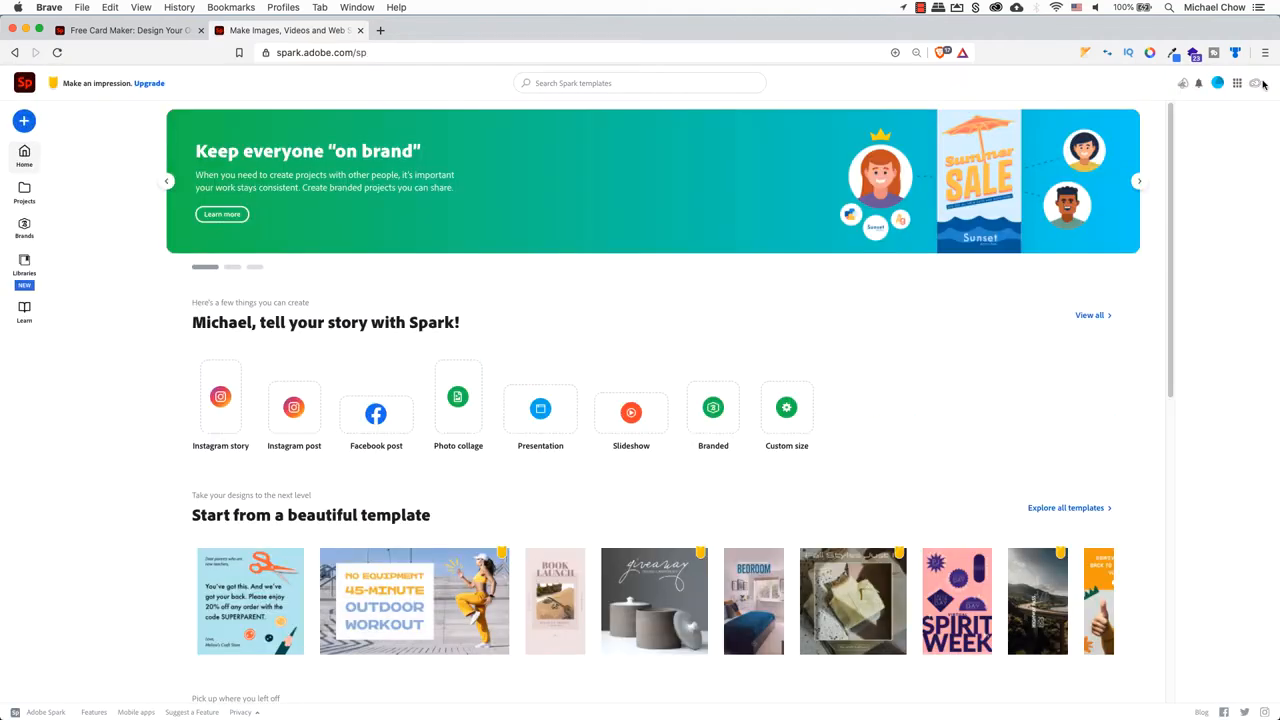
{"action": "left_click", "coordinate": [786, 408]}
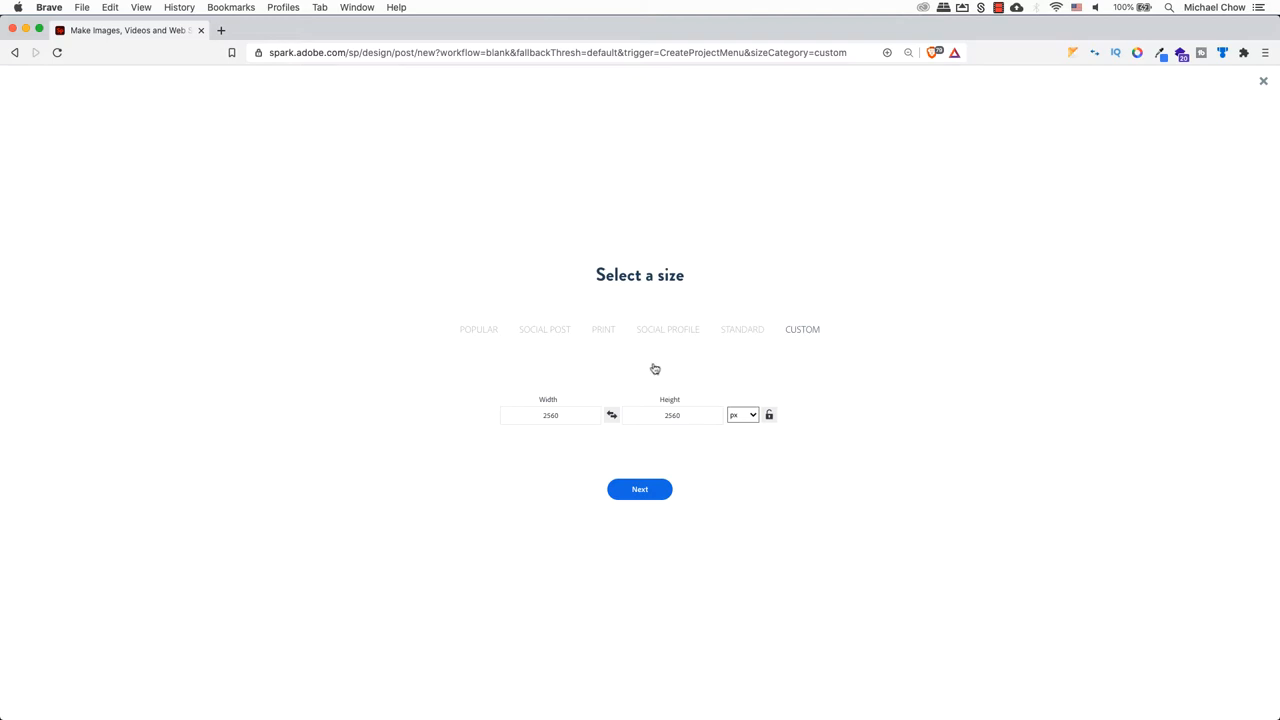
Choose the printed Card size and continue into the editor.
{"action": "left_click", "coordinate": [604, 328]}
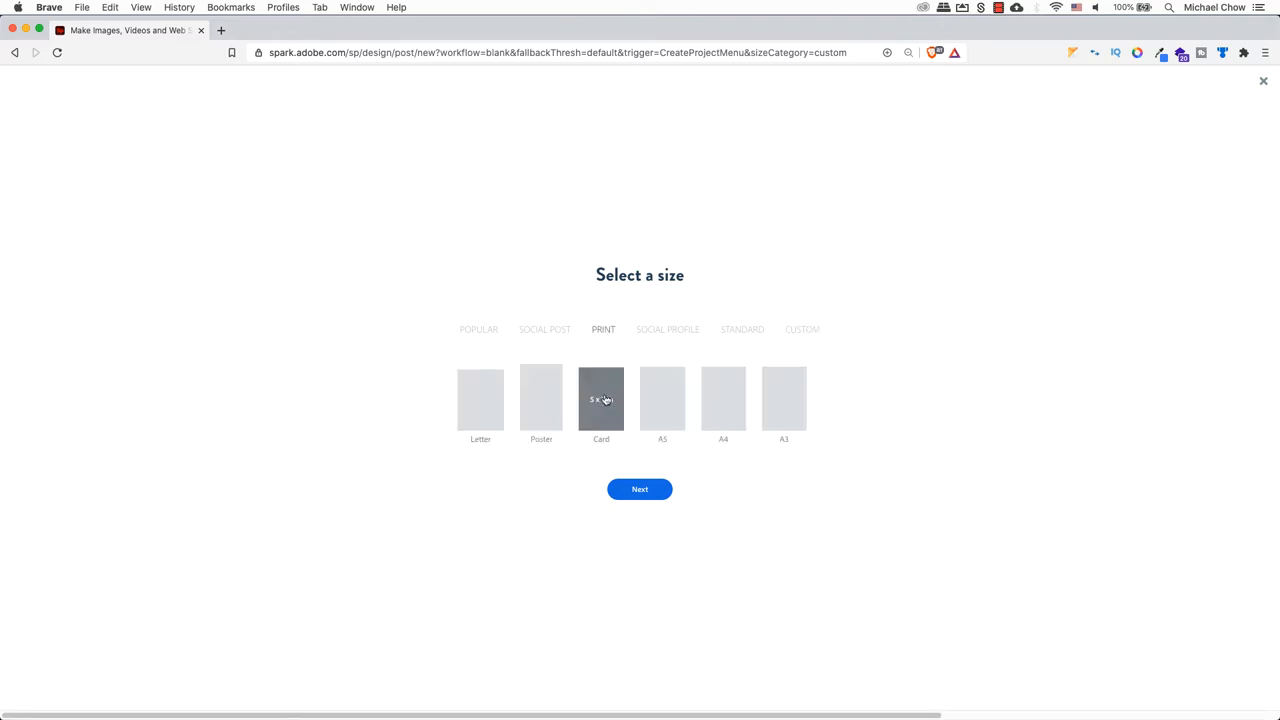
{"action": "mouse_move", "coordinate": [640, 492]}
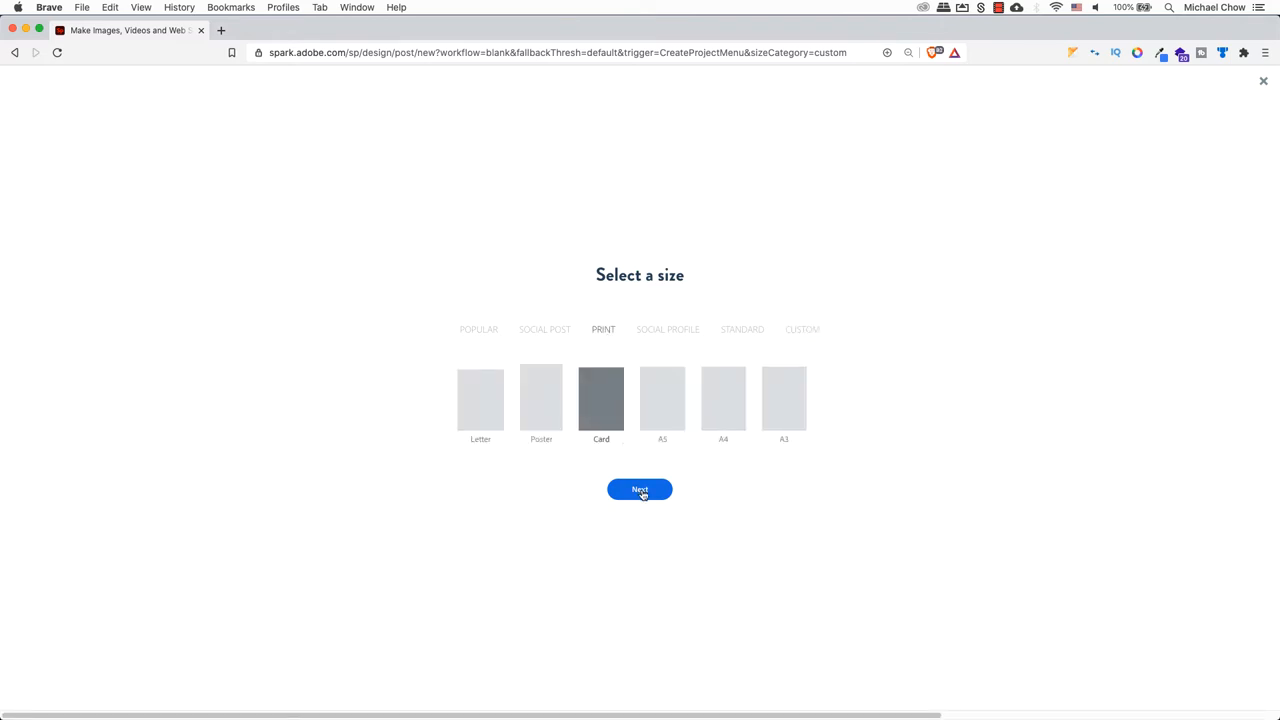
{"action": "left_click", "coordinate": [640, 488]}
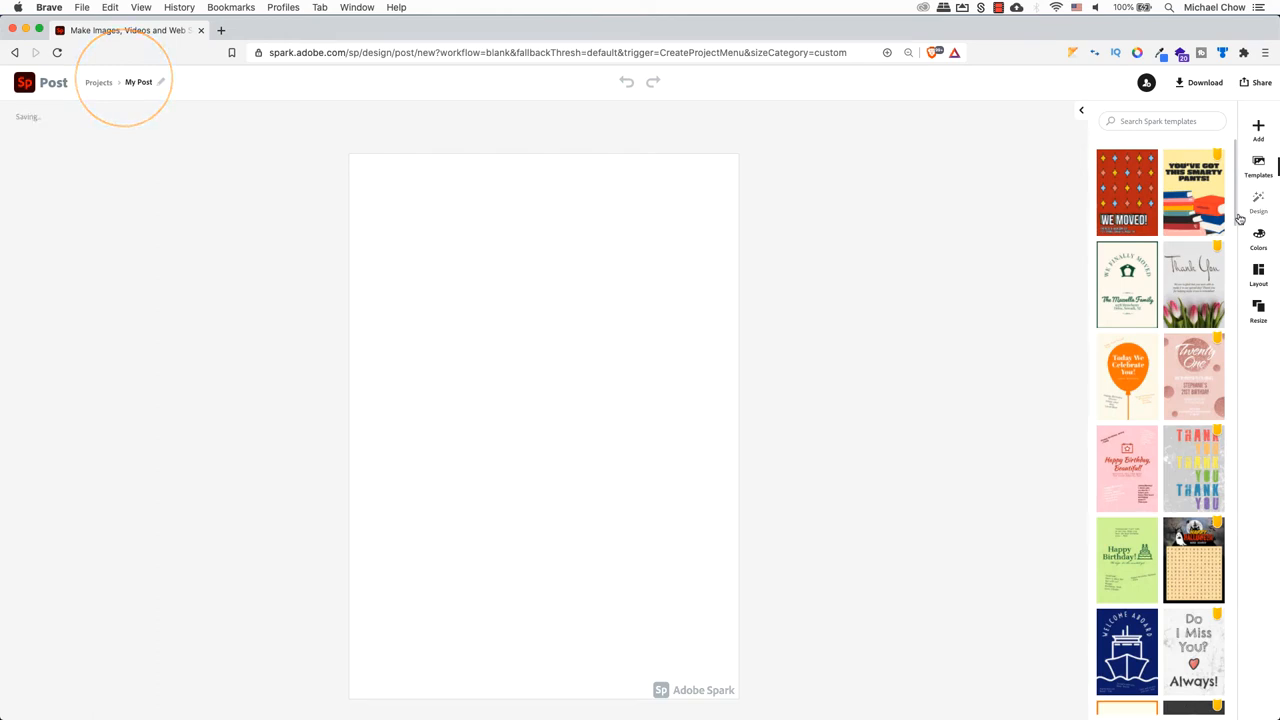
Search the templates panel for 'happy birthday' and browse the results.
{"action": "scroll", "scroll_direction": "down", "scroll_amount": 3}
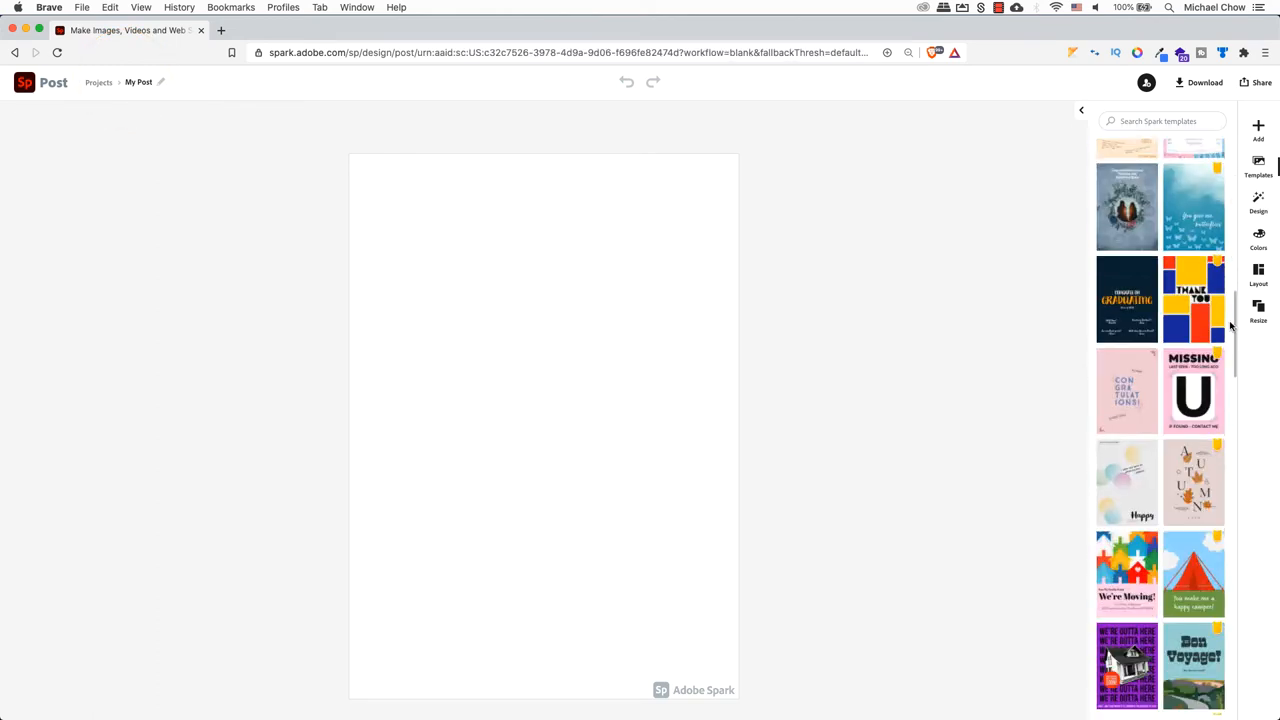
{"action": "type", "text": "happy birthday"}
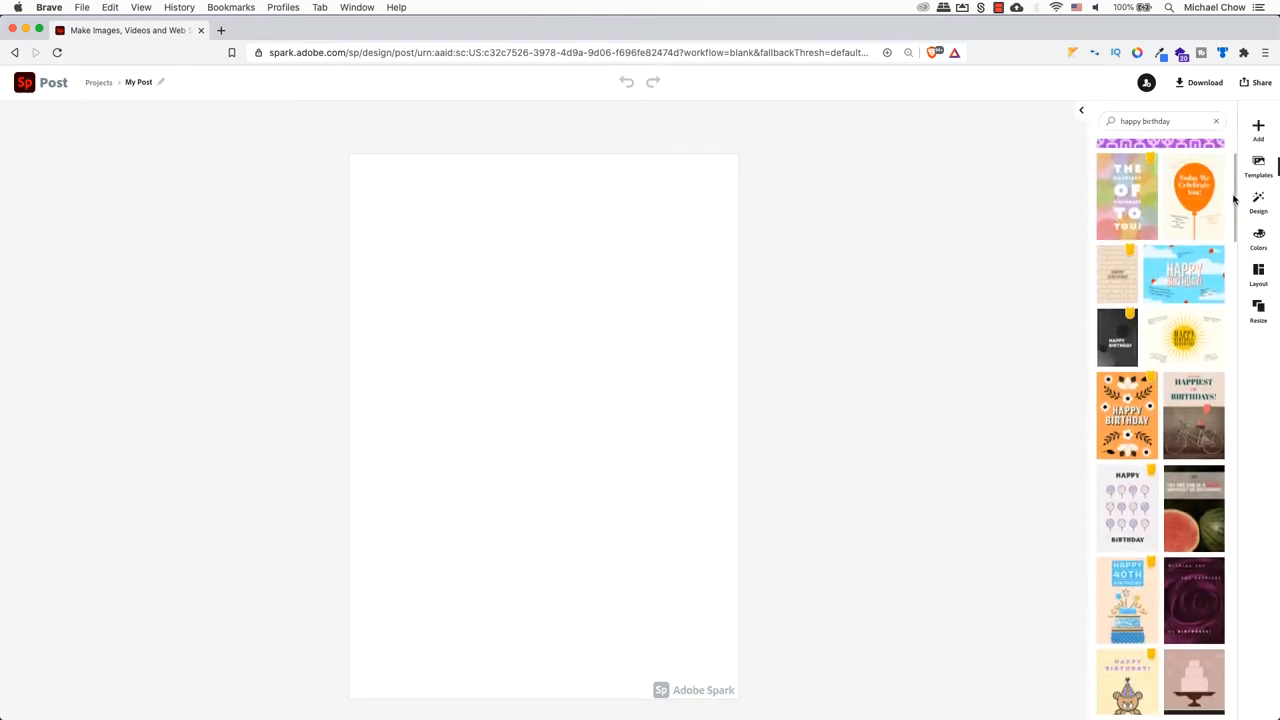
{"action": "scroll", "scroll_direction": "down", "scroll_amount": 3}
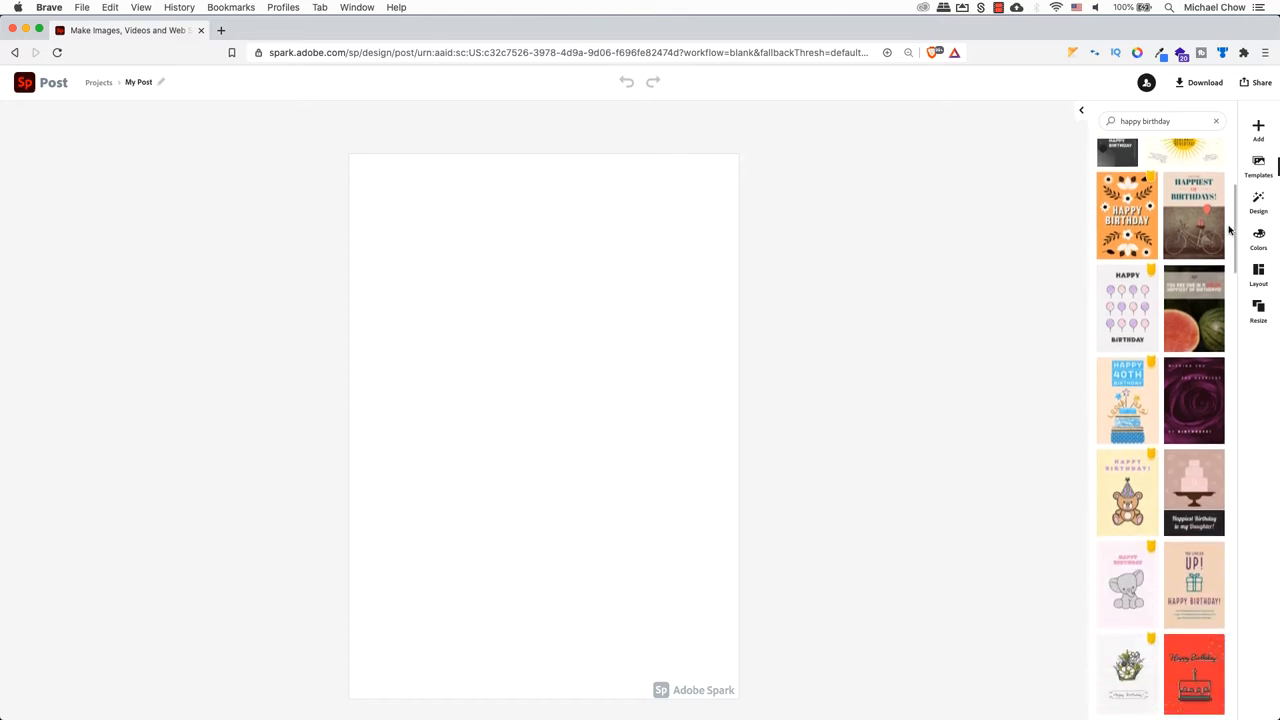
{"action": "scroll", "scroll_direction": "down", "scroll_amount": 3}
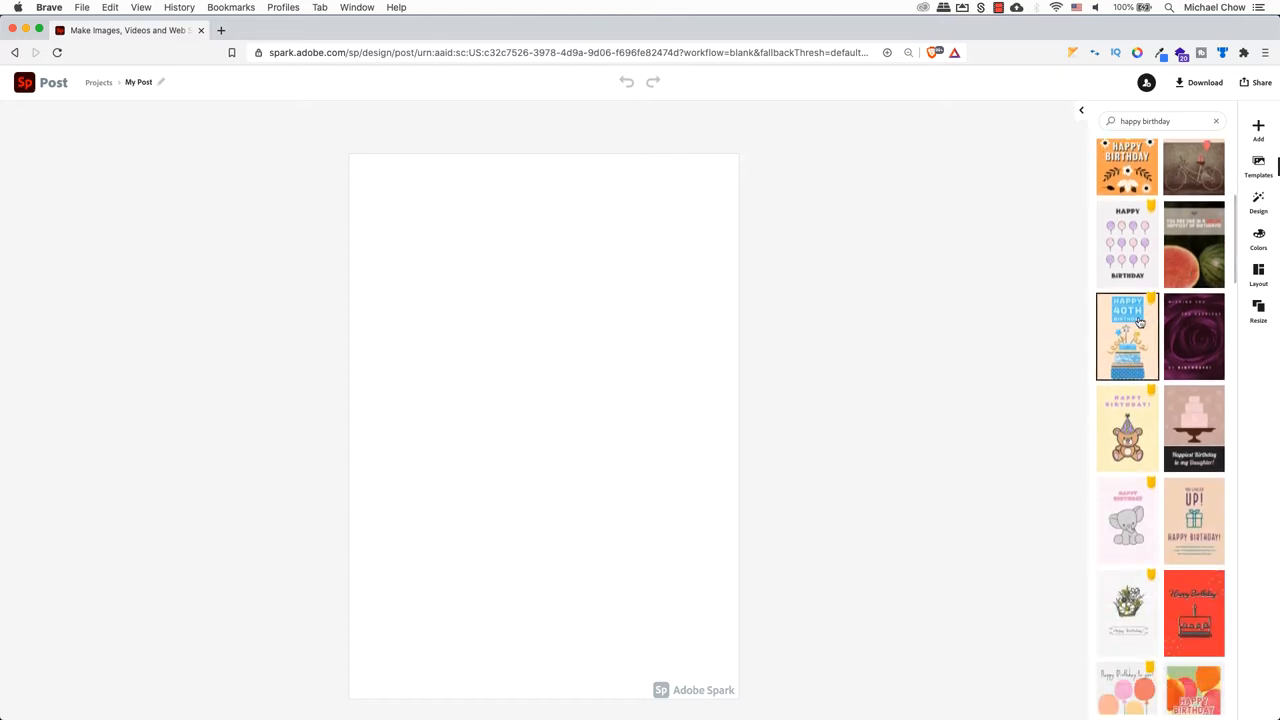
Try creating from the Happy 40th Birthday and You Leveled Up templates, dismissing the premium upgrade offer.
{"action": "left_click", "coordinate": [1128, 336]}
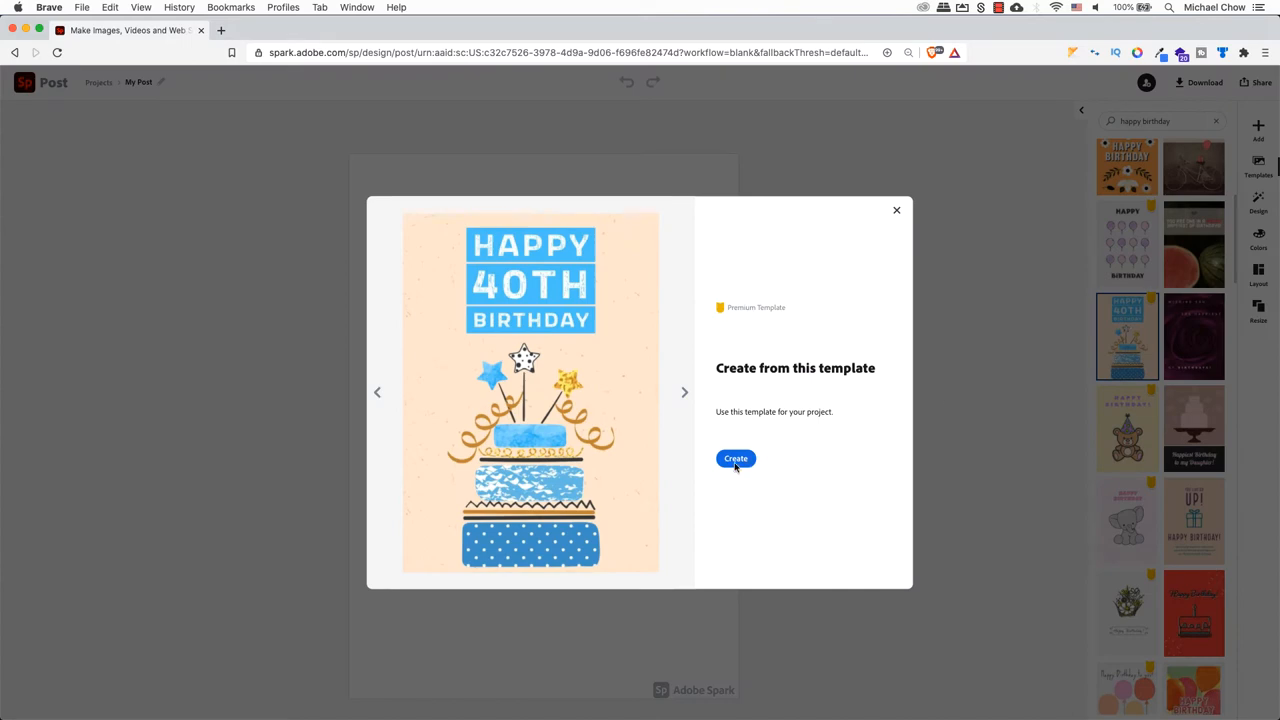
{"action": "left_click", "coordinate": [736, 458]}
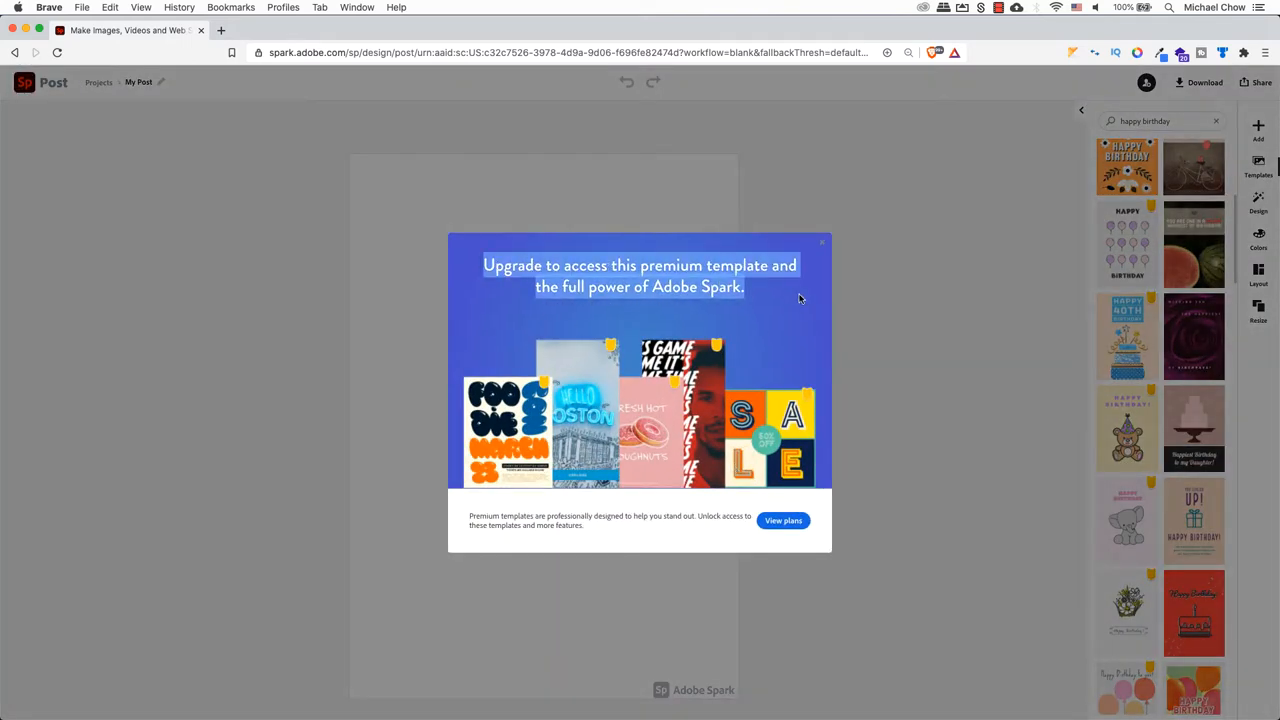
{"action": "left_click", "coordinate": [820, 242]}
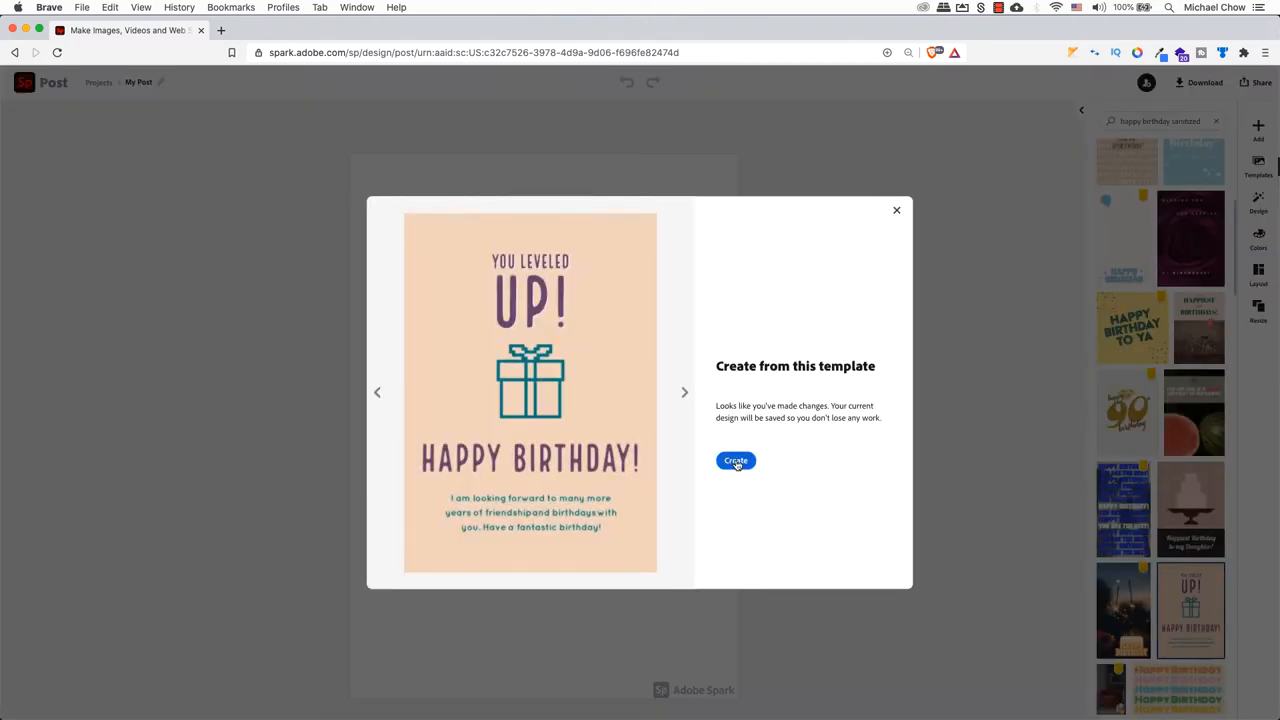
{"action": "left_click", "coordinate": [736, 460]}
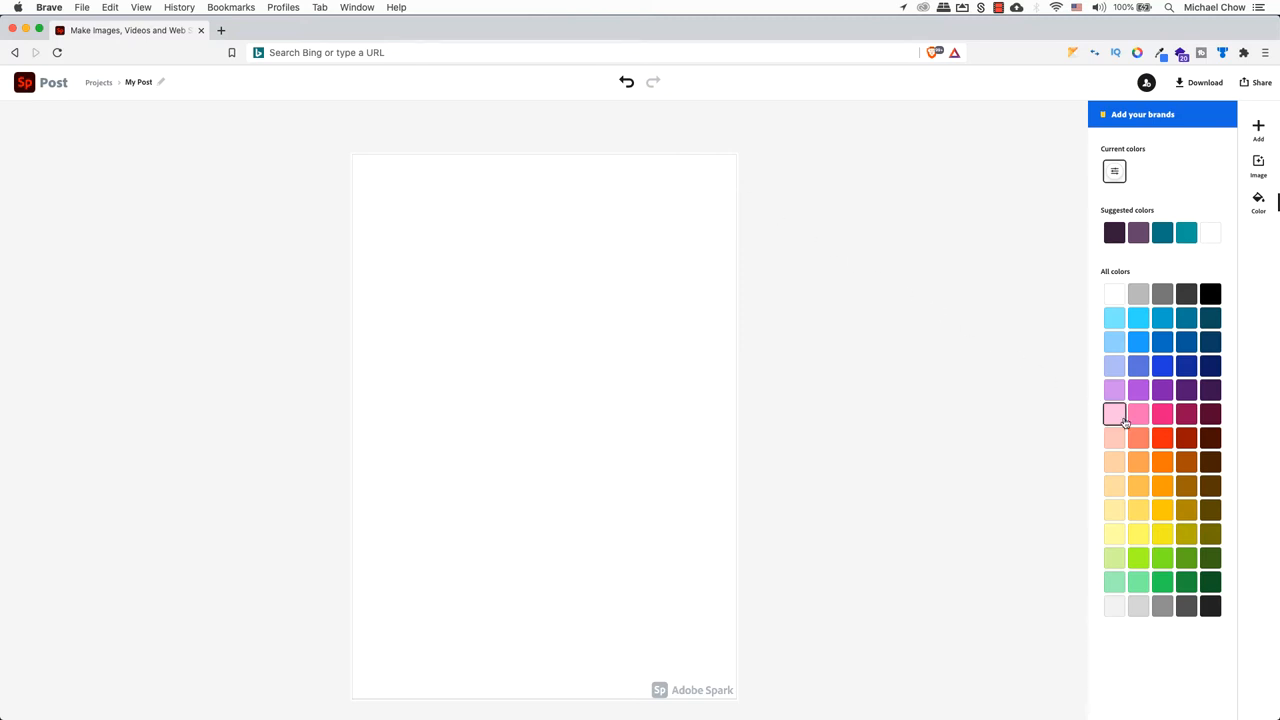
Fill the blank card's background with lavender, then pale periwinkle blue.
{"action": "left_click", "coordinate": [1112, 390]}
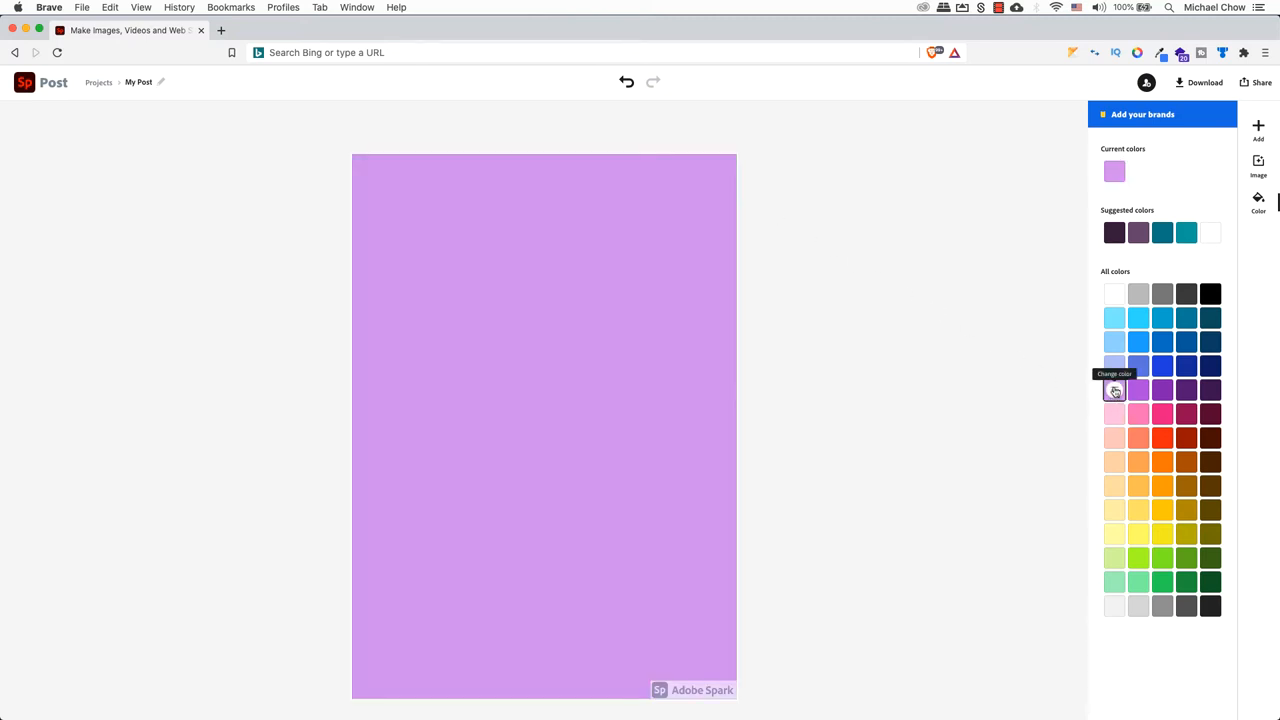
{"action": "left_click", "coordinate": [1112, 364]}
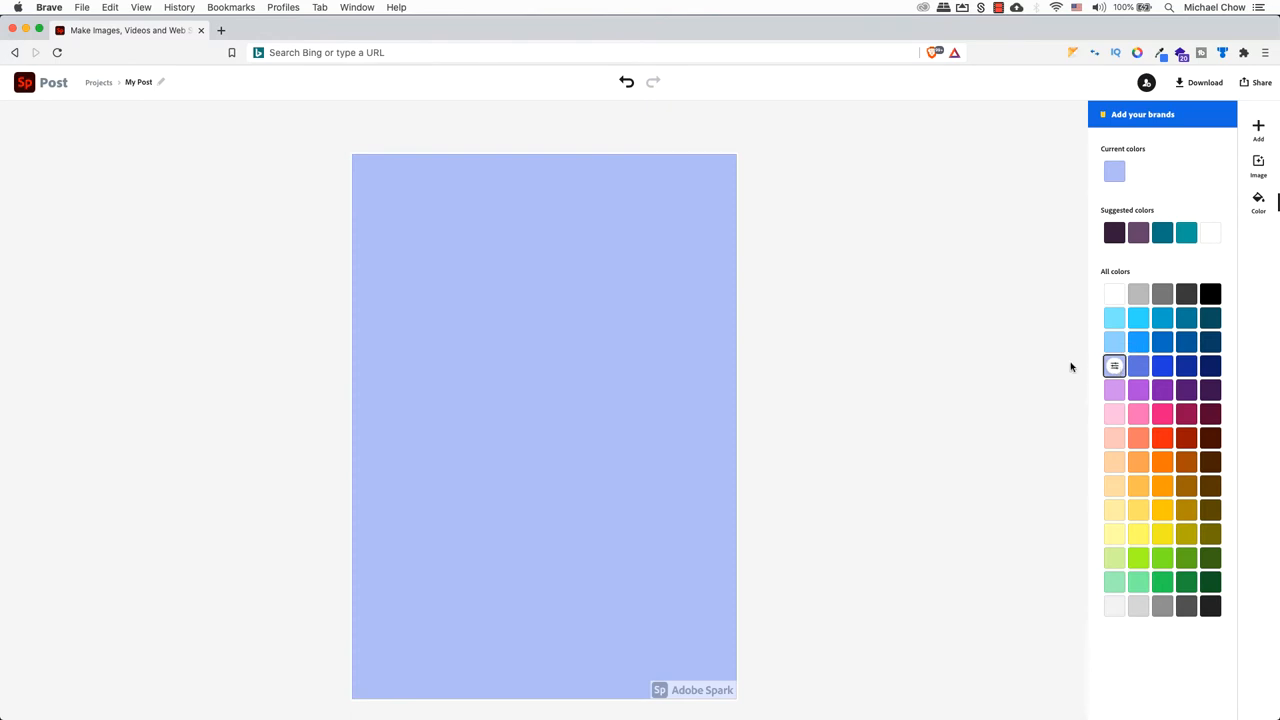
{"action": "left_click", "coordinate": [1258, 164]}
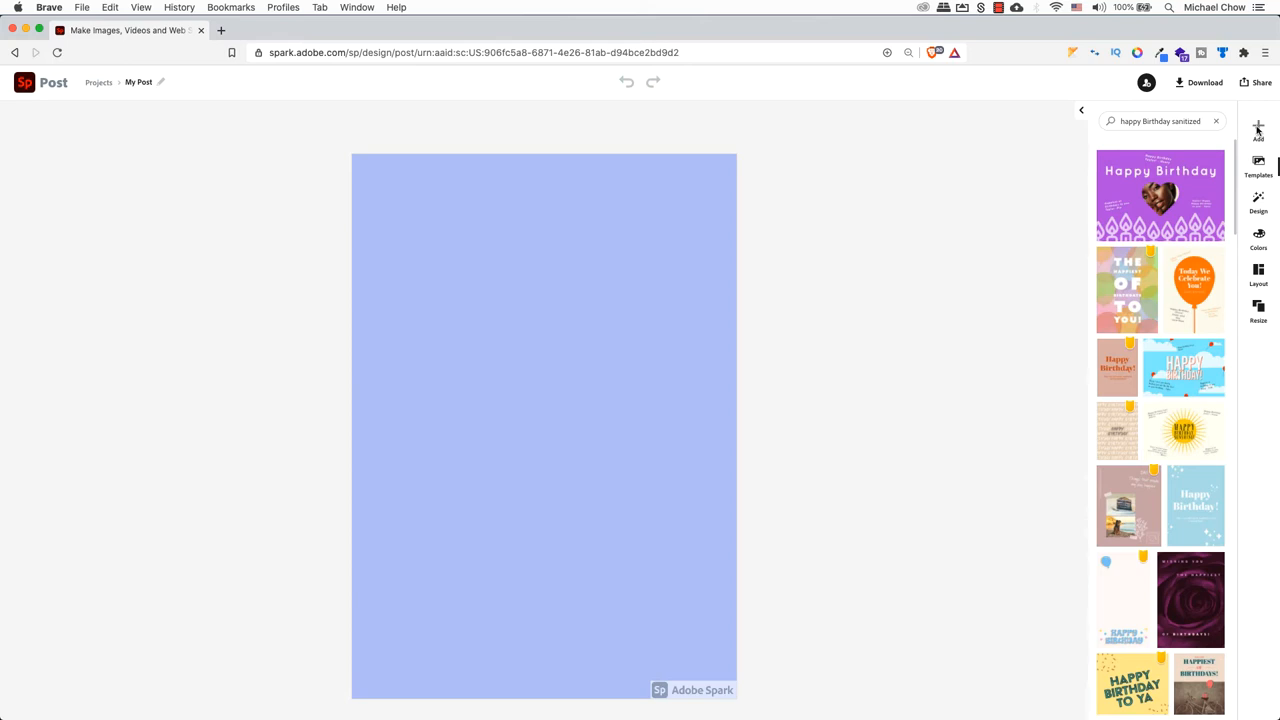
Add a new text block reading 'happy Birthday' to the centre of the card.
{"action": "left_click", "coordinate": [1256, 130]}
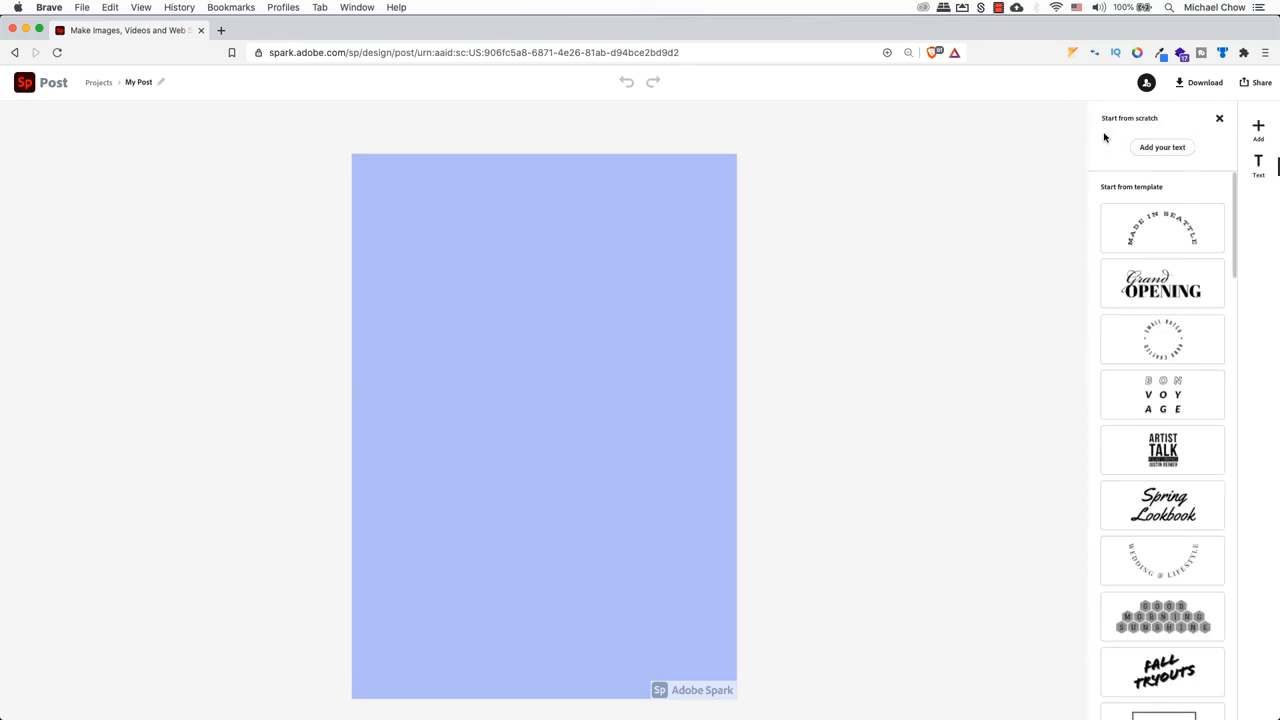
{"action": "left_click", "coordinate": [1160, 148]}
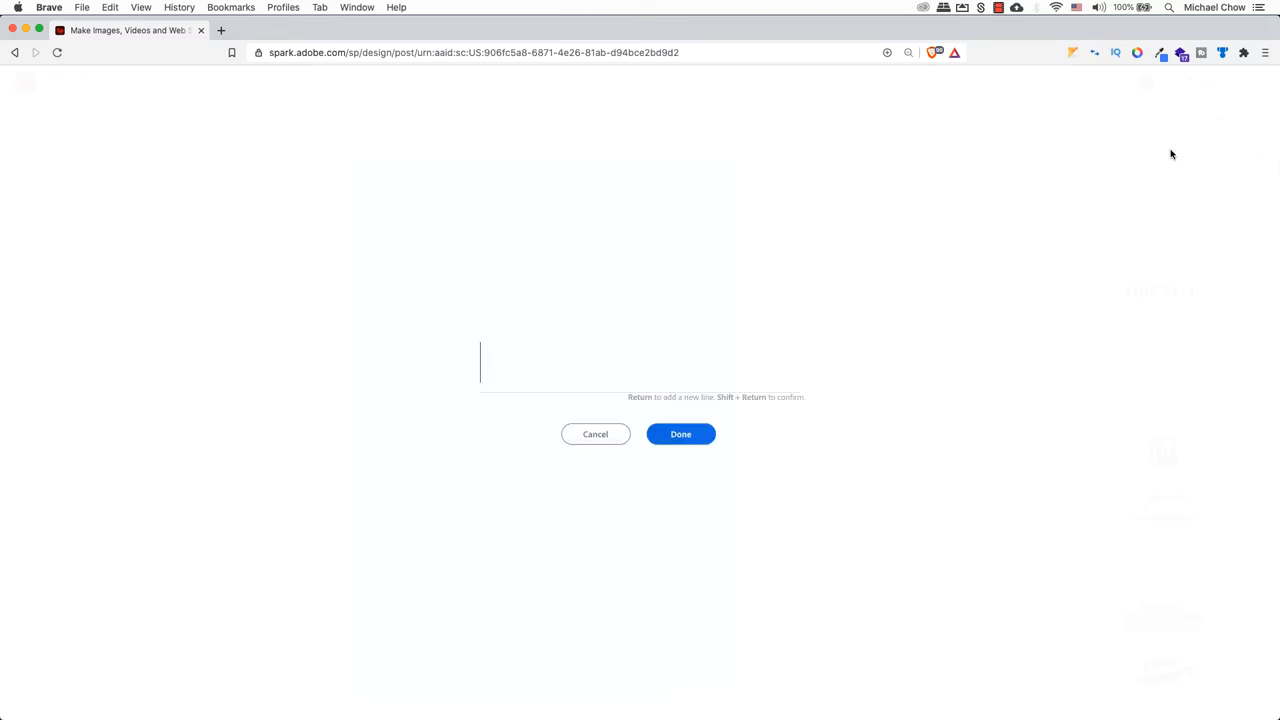
{"action": "type", "text": "happy Birthday"}
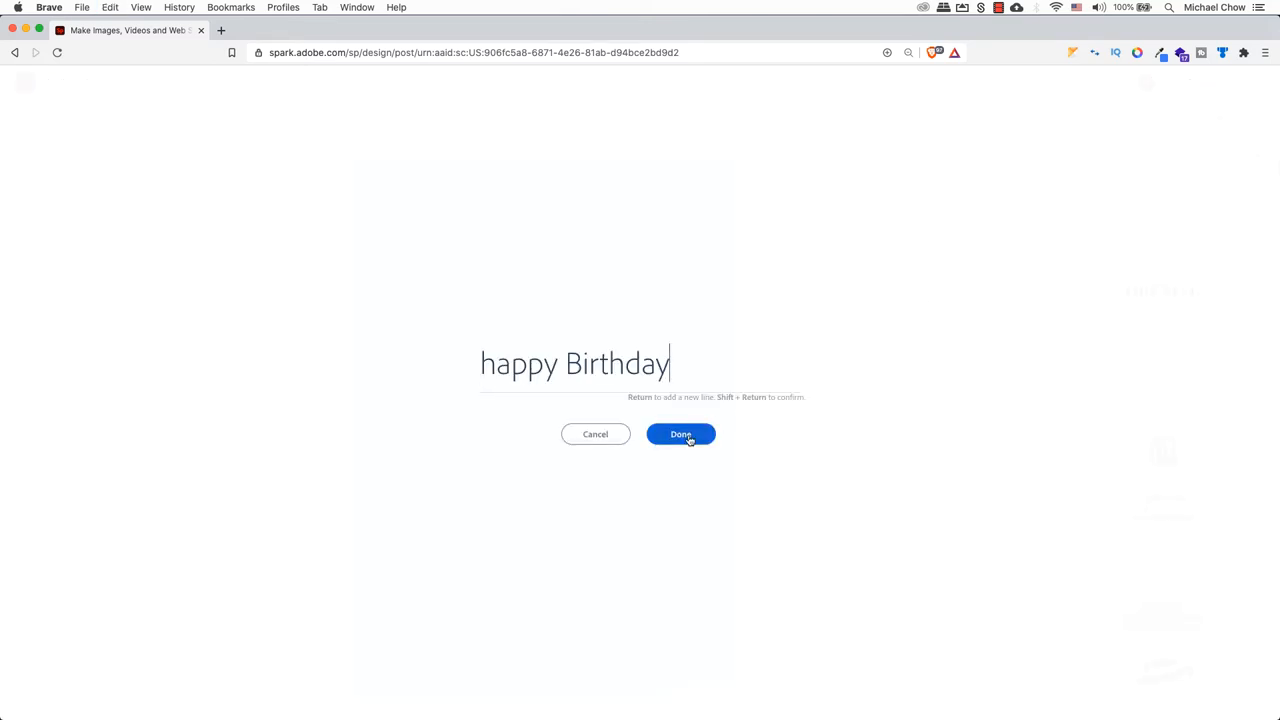
{"action": "left_click", "coordinate": [680, 434]}
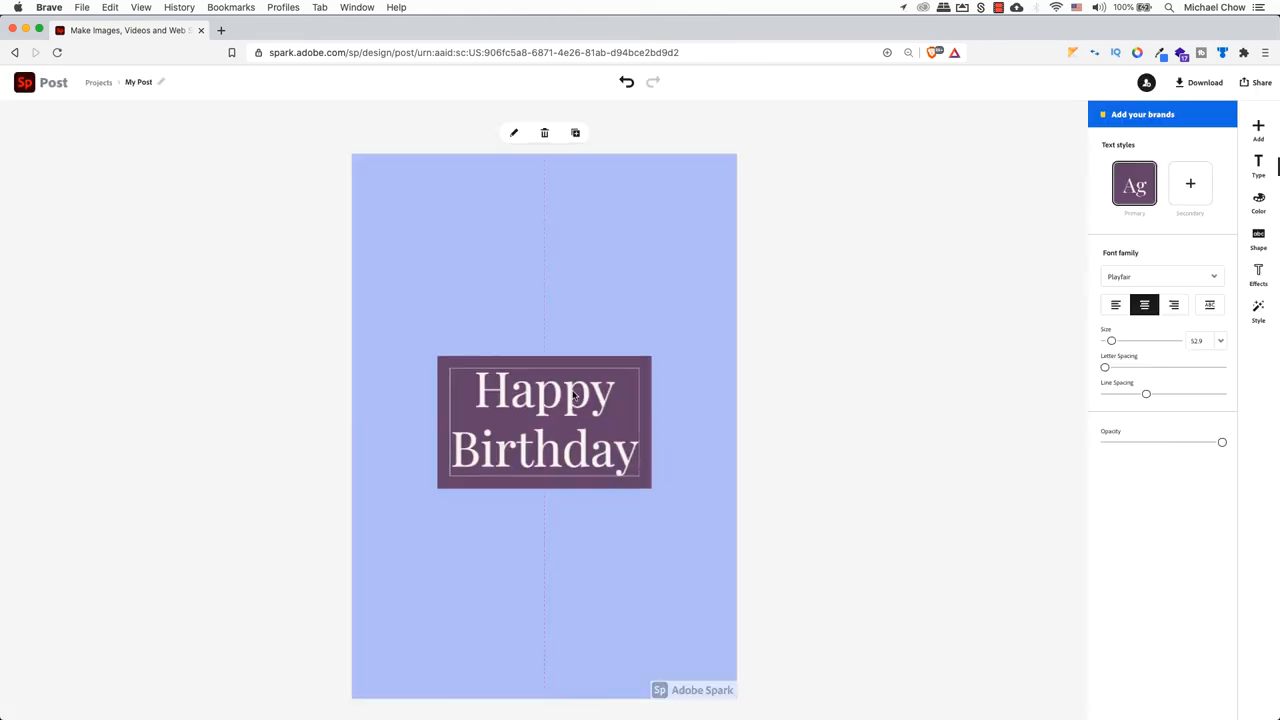
Move the heading to the card's top, set it in Bebas Neue and enlarge it.
{"action": "left_click_drag", "start_coordinate": [544, 420], "coordinate": [548, 258]}
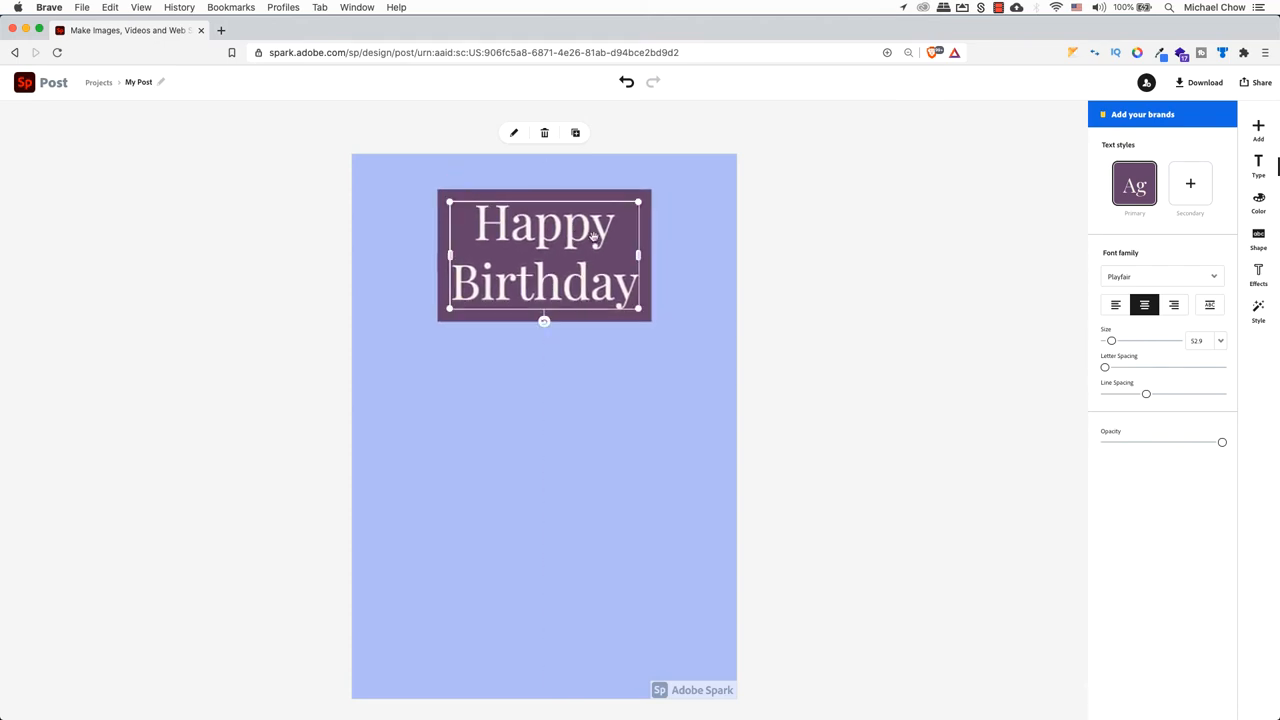
{"action": "left_click", "coordinate": [1256, 236]}
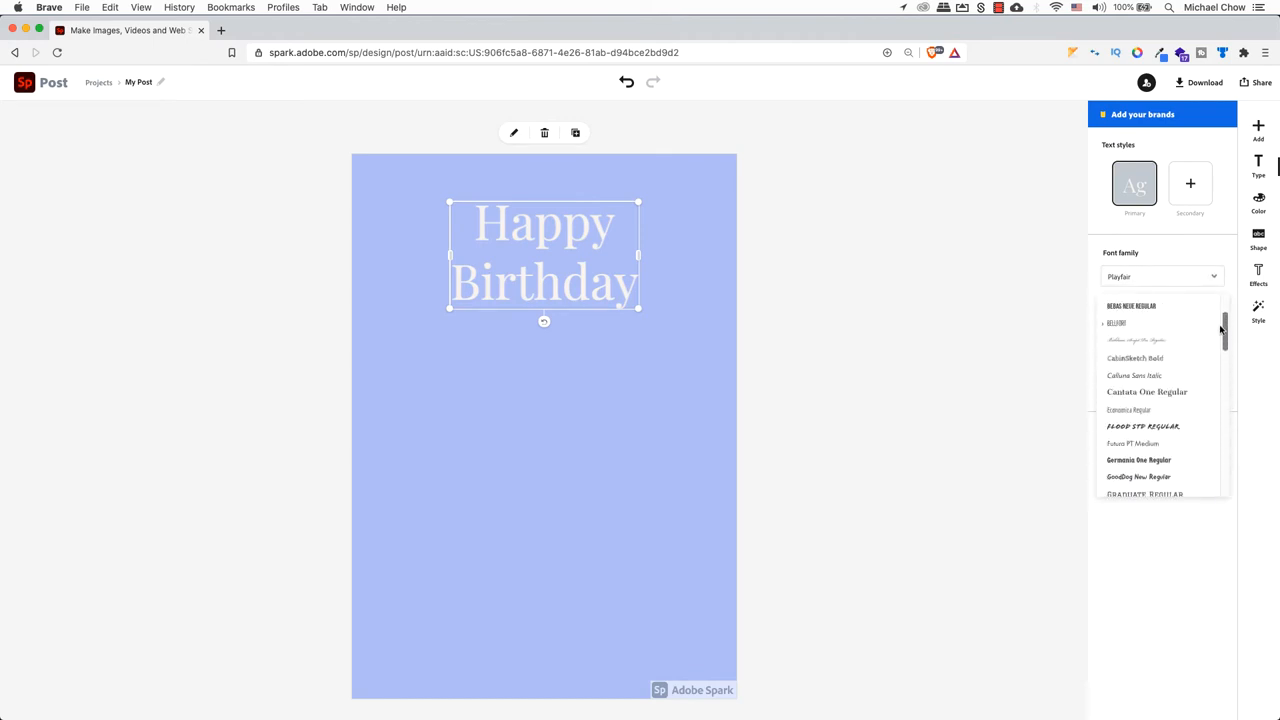
{"action": "left_click", "coordinate": [1134, 384]}
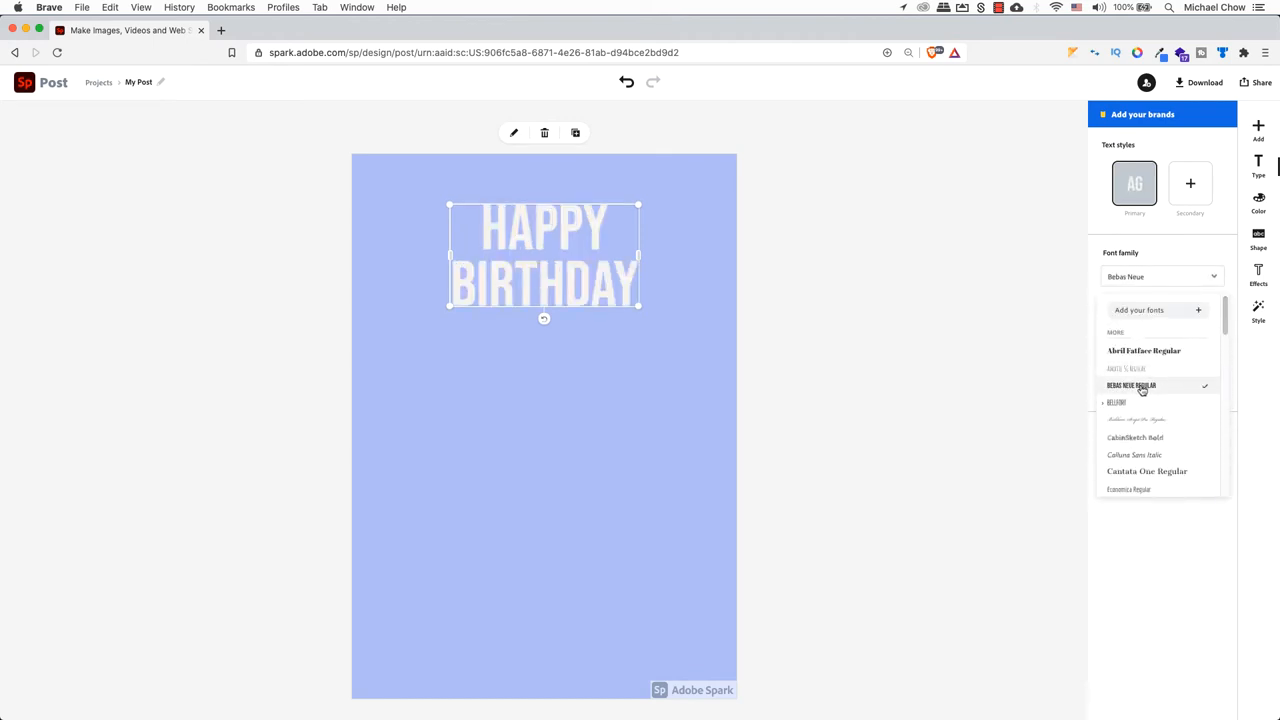
{"action": "left_click", "coordinate": [1132, 384]}
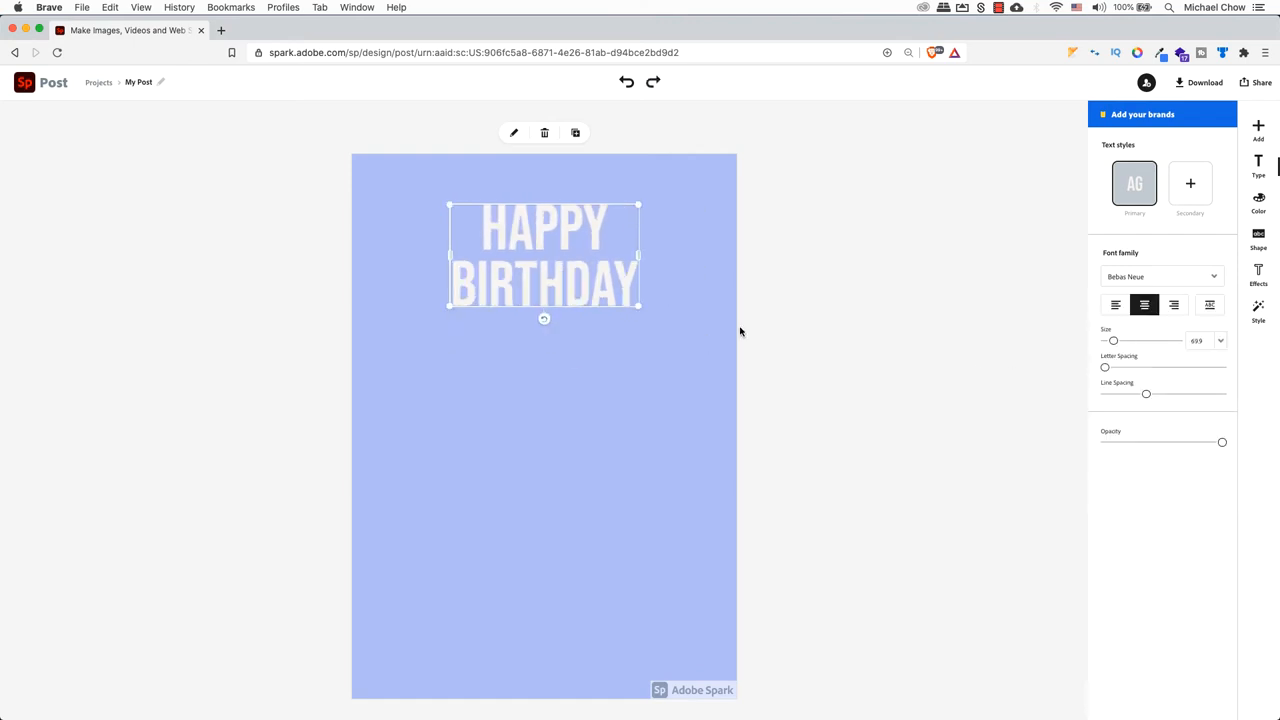
{"action": "left_click_drag", "start_coordinate": [1112, 340], "coordinate": [1120, 340]}
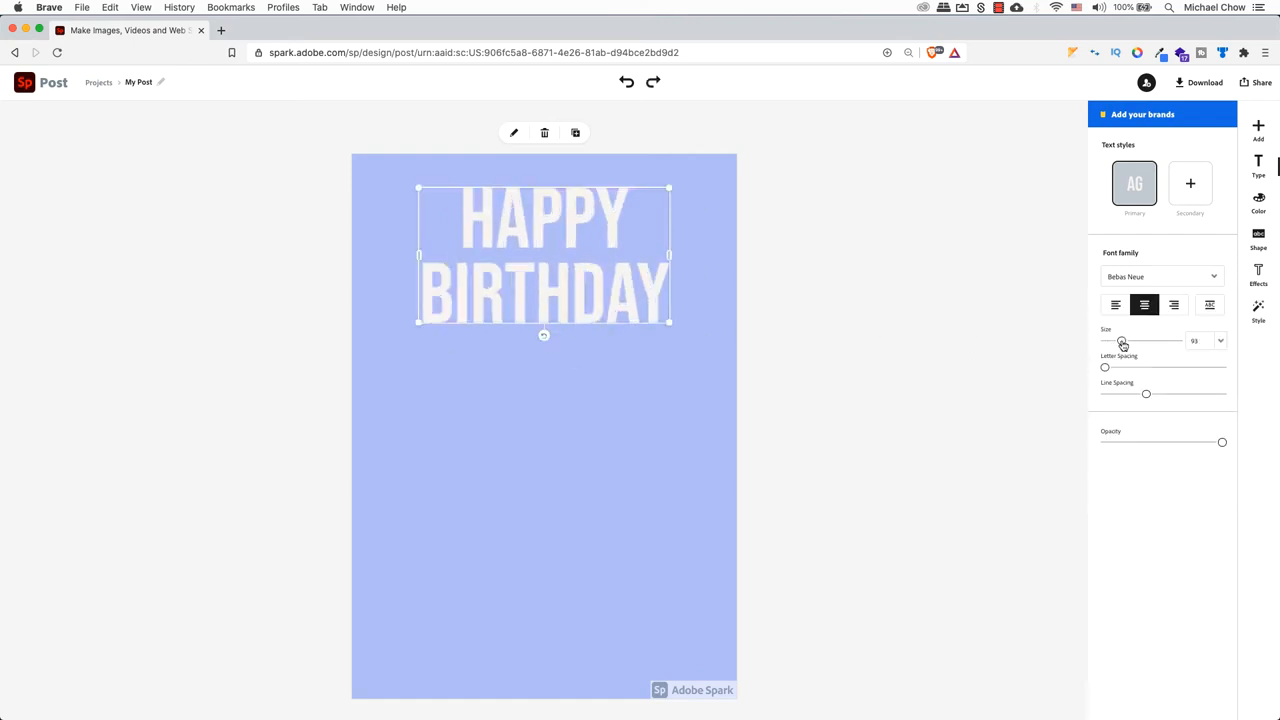
{"action": "left_click", "coordinate": [1112, 304]}
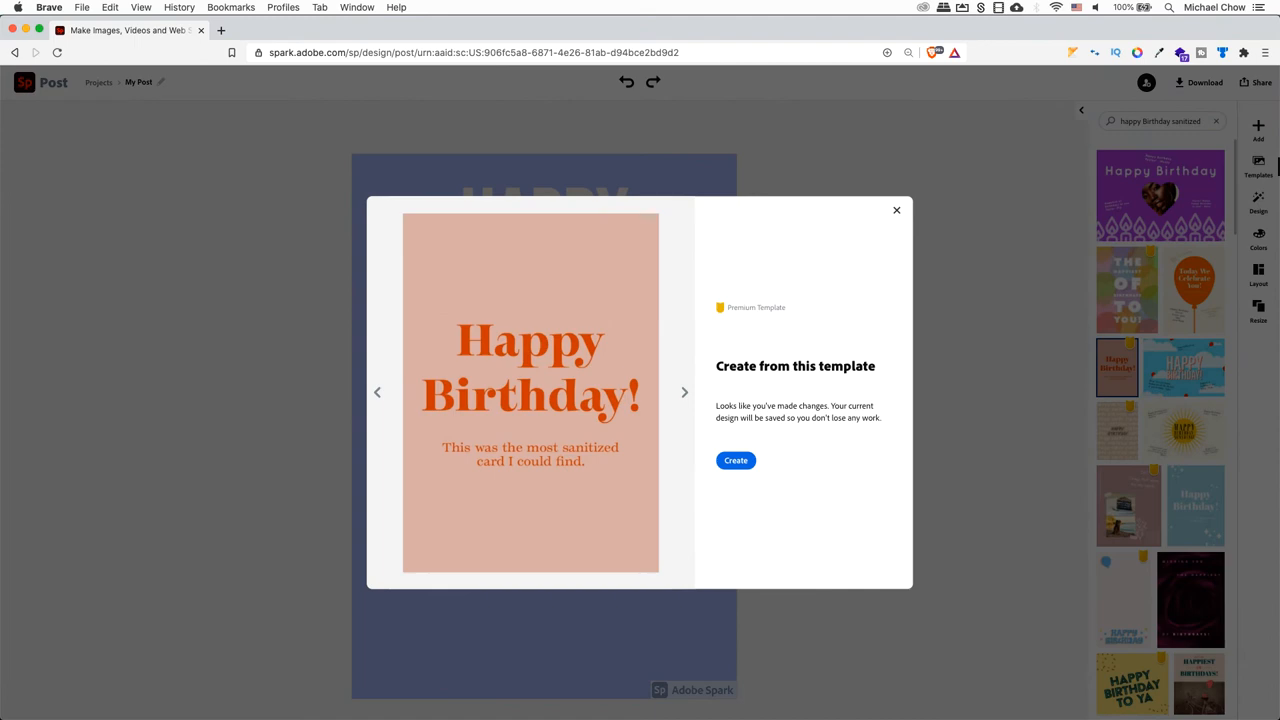
{"action": "left_click", "coordinate": [896, 210]}
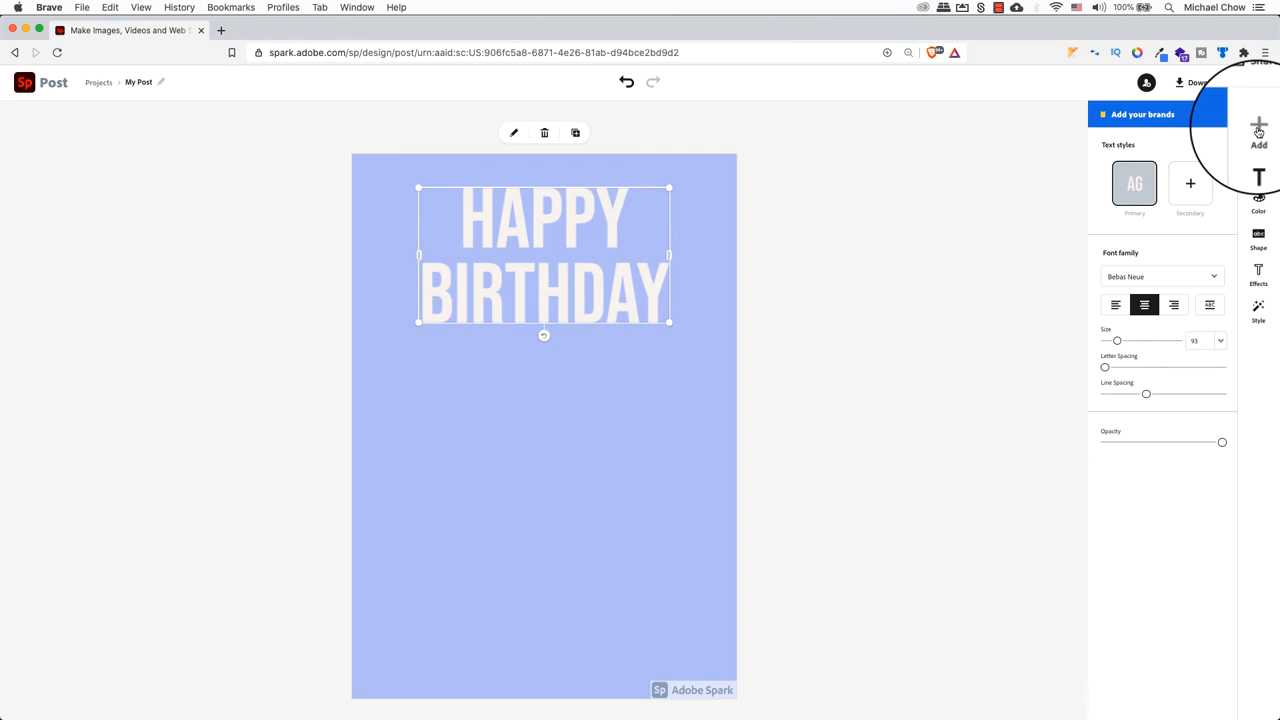
Add a second text block and focus its entry field for the subtitle.
{"action": "left_click", "coordinate": [1256, 128]}
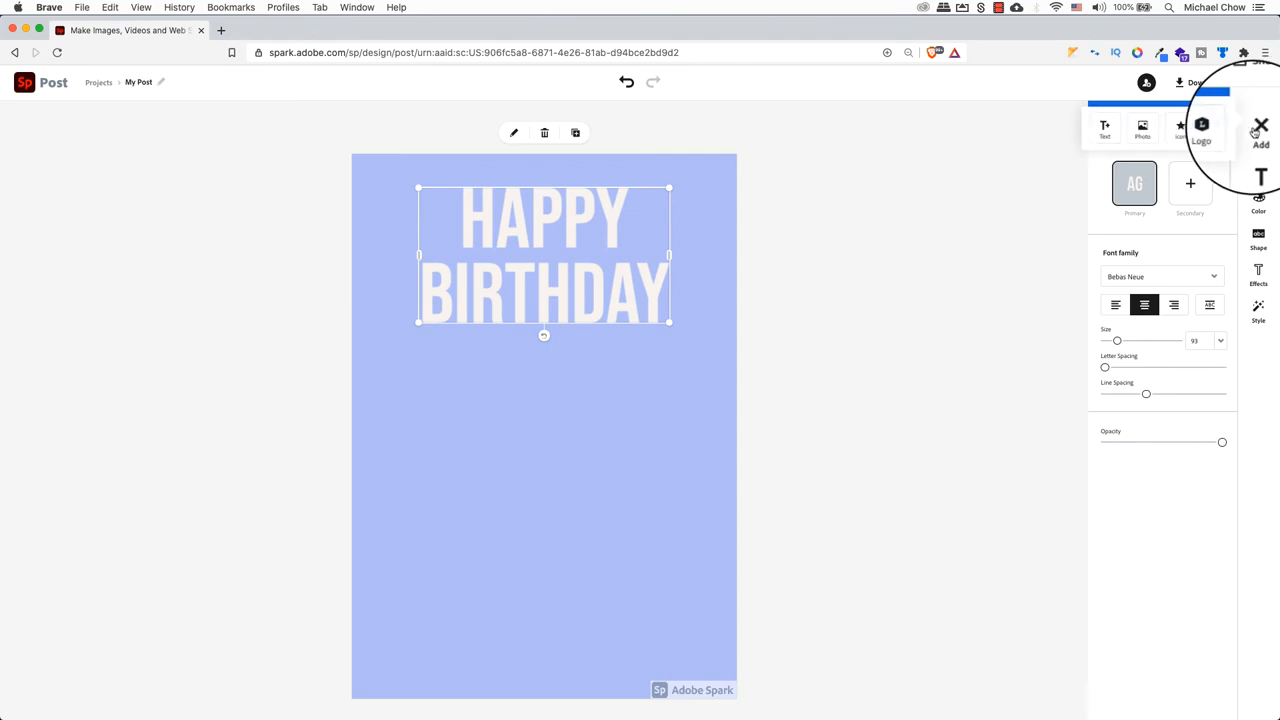
{"action": "left_click", "coordinate": [1202, 126]}
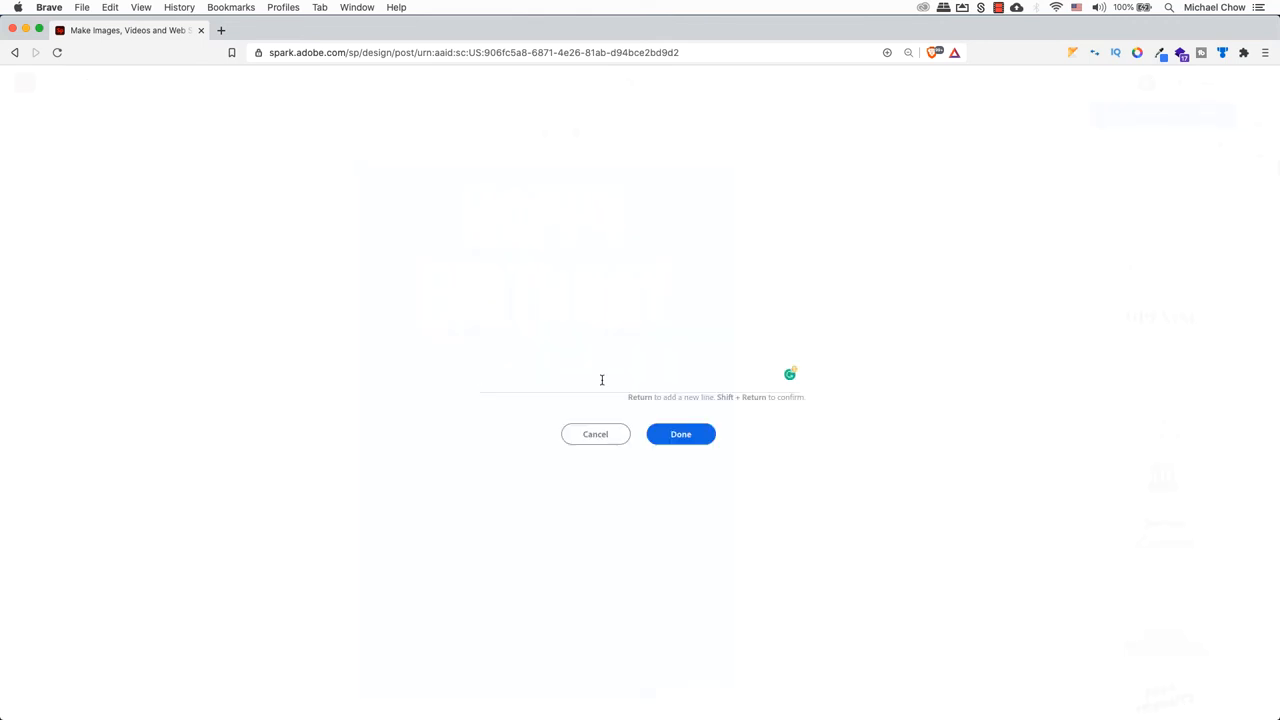
{"action": "left_click", "coordinate": [680, 432]}
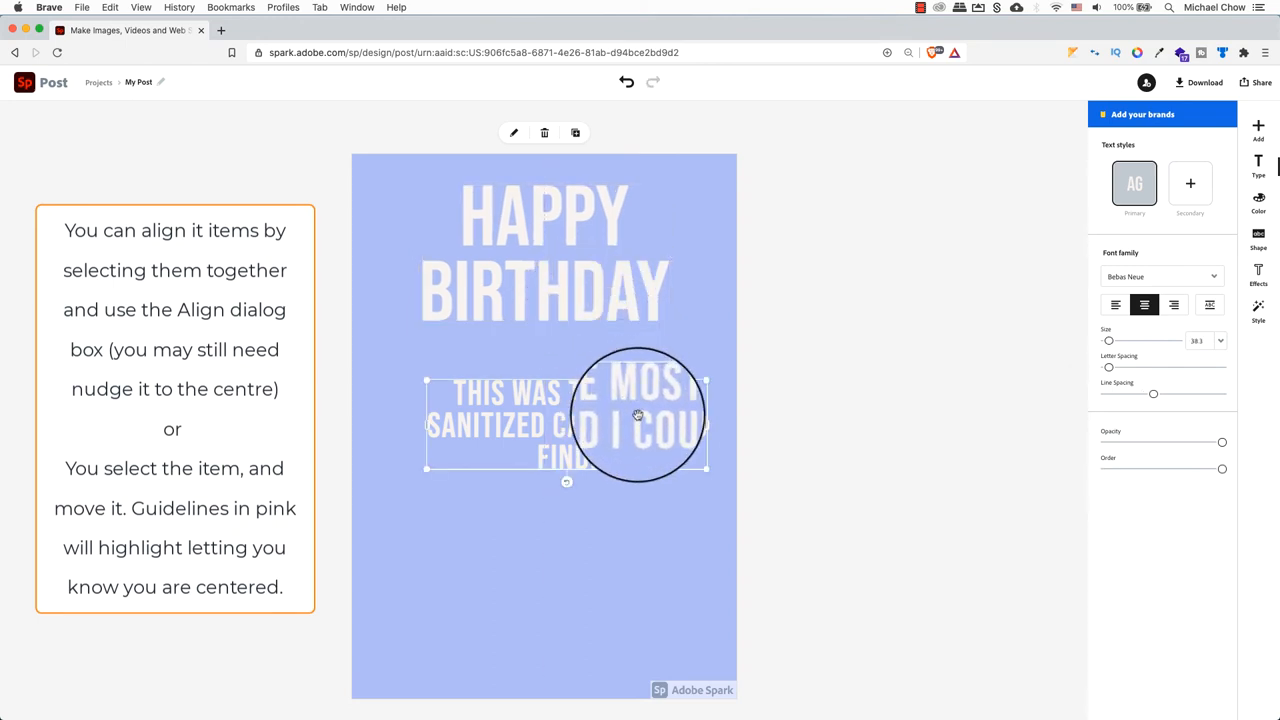
Drag the subtitle until it sits centred beneath the heading, then deselect both texts.
{"action": "left_click_drag", "start_coordinate": [636, 414], "coordinate": [644, 428]}
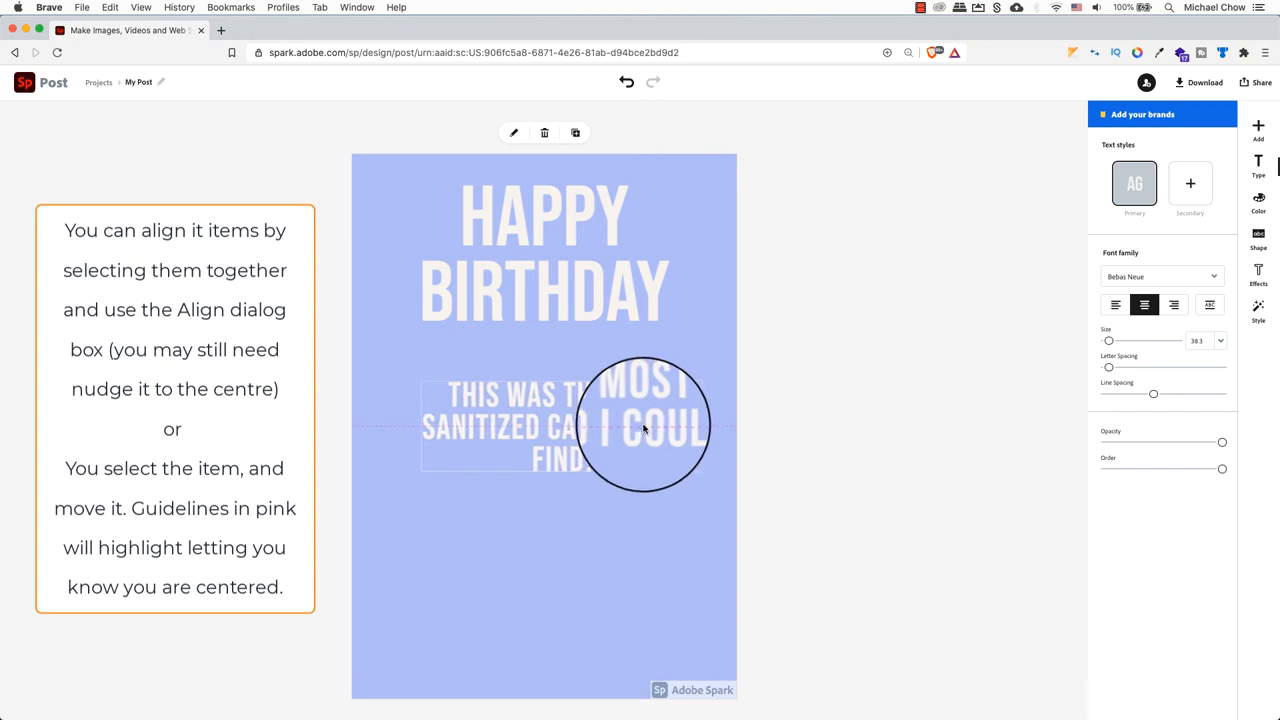
{"action": "left_click_drag", "start_coordinate": [644, 428], "coordinate": [628, 424]}
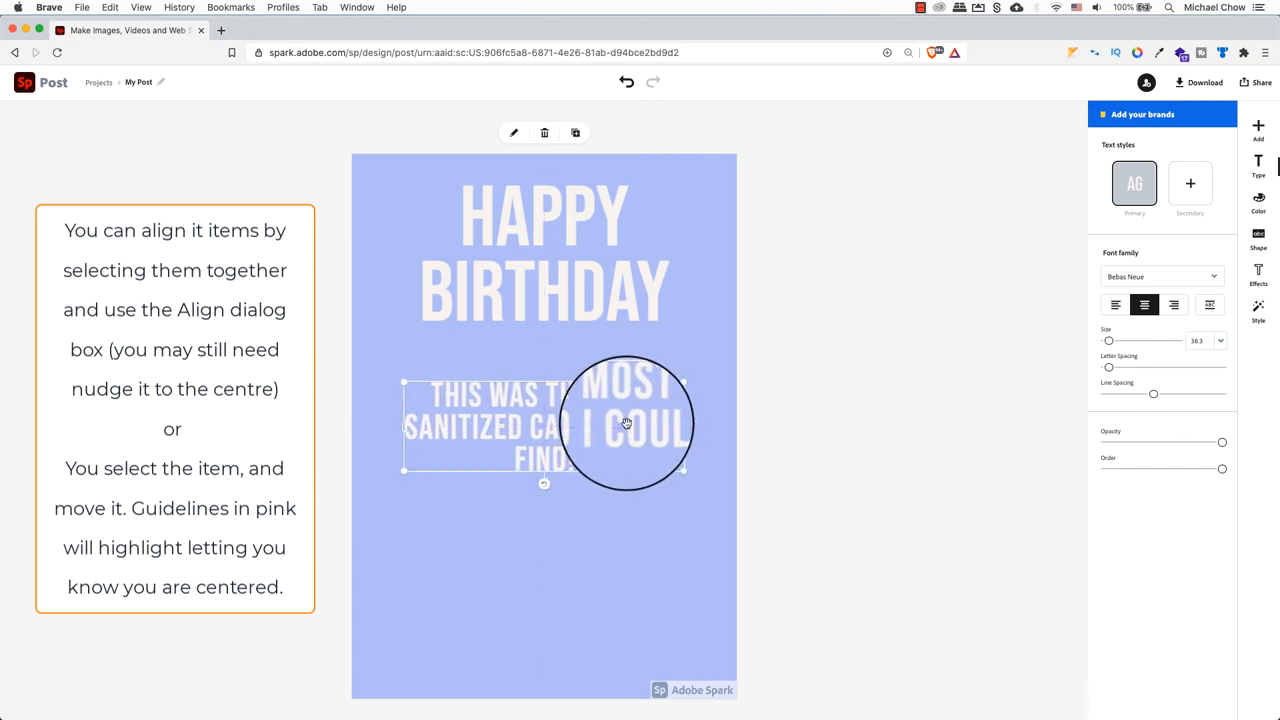
{"action": "mouse_move", "coordinate": [628, 428]}
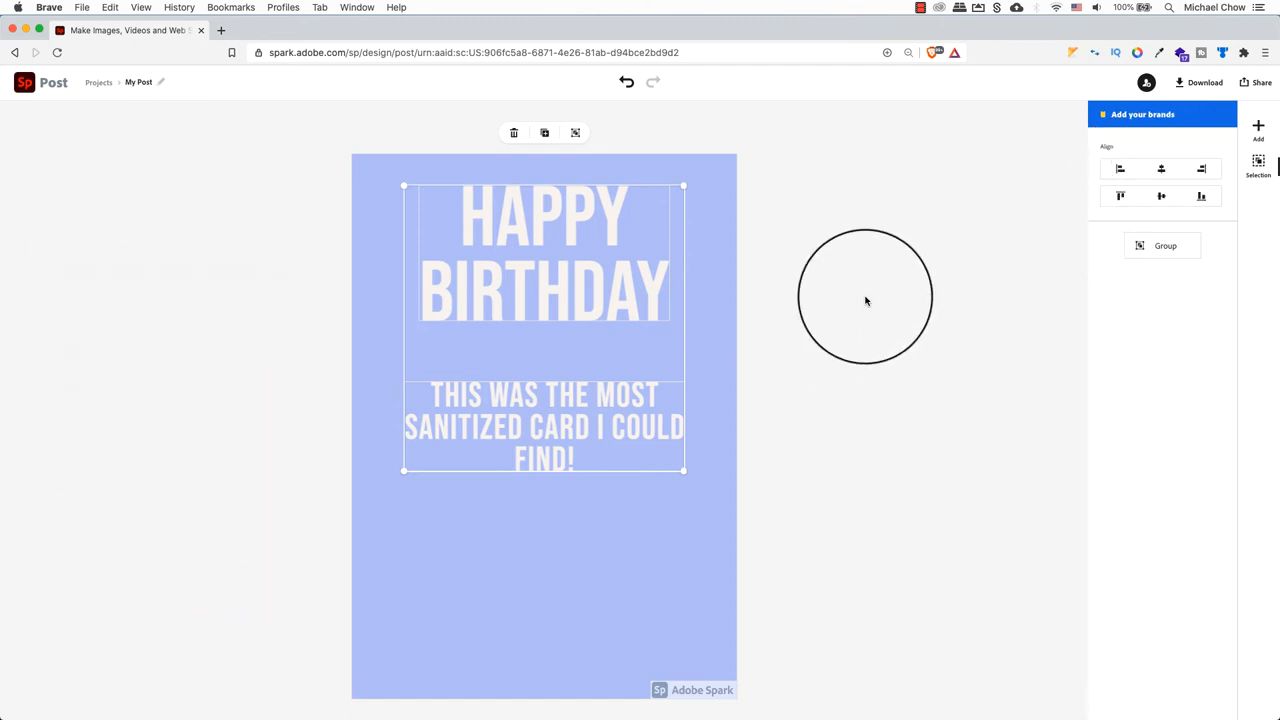
{"action": "left_click_drag", "start_coordinate": [866, 300], "coordinate": [818, 290]}
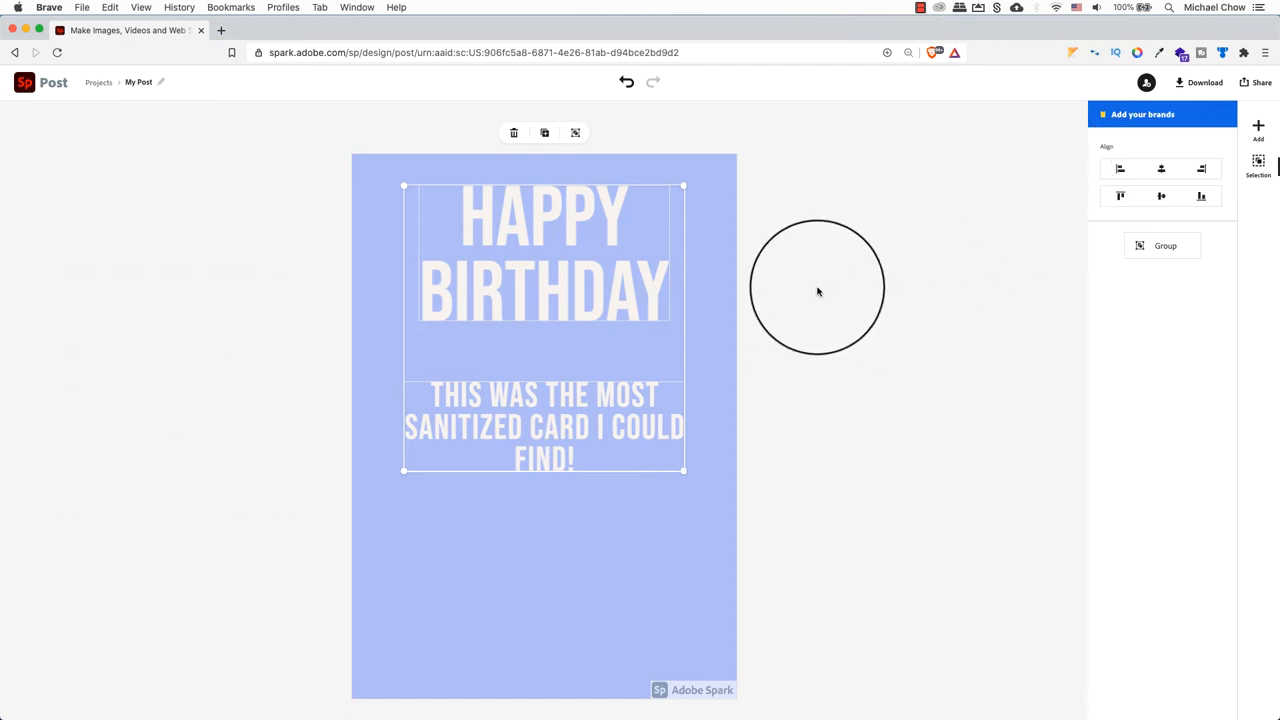
{"action": "left_click", "coordinate": [1268, 164]}
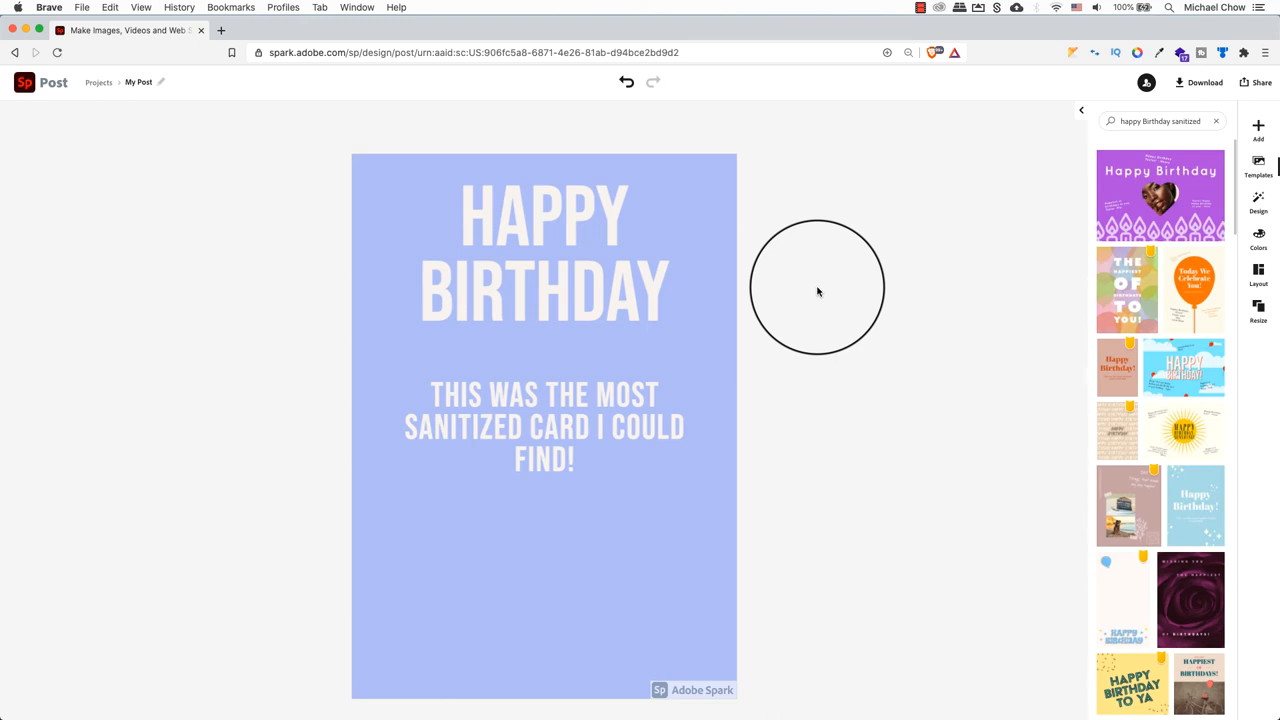
Search the icon library for 'sparkles' and add the four-pointed sparkle icon to the card.
{"action": "left_click", "coordinate": [1264, 138]}
{"action": "type", "text": "heart"}
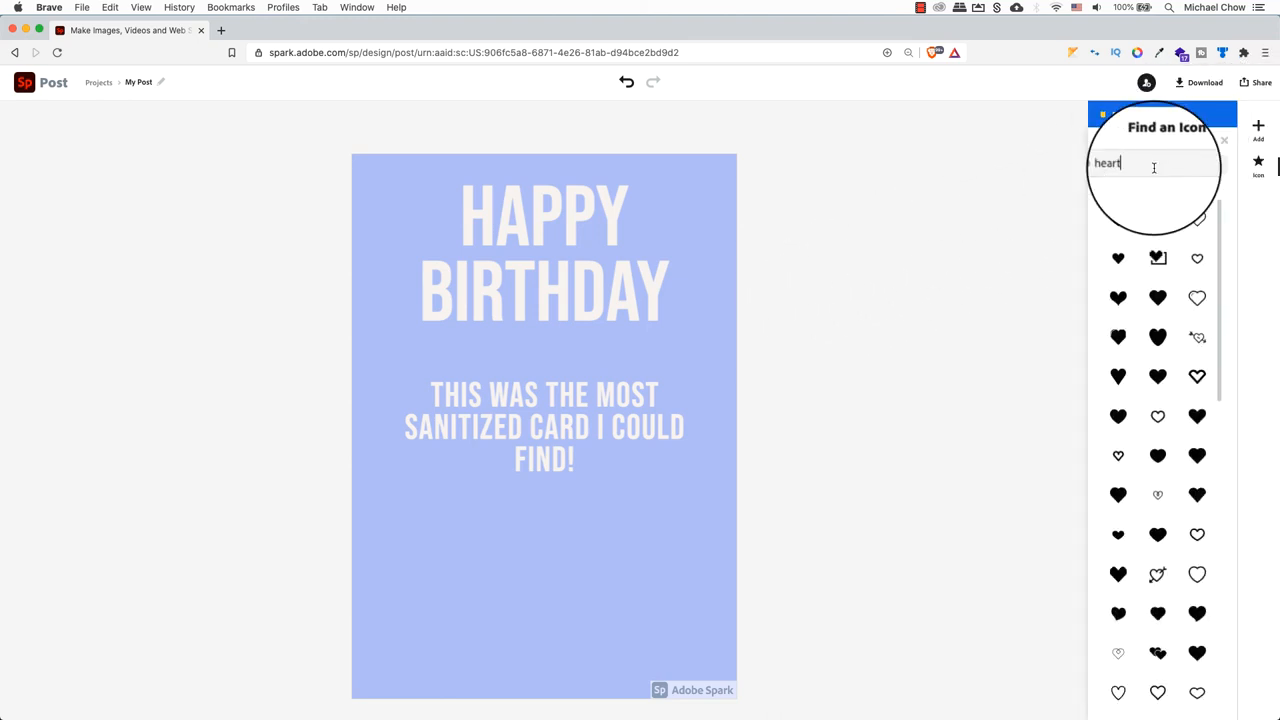
{"action": "type", "text": "sparkles"}
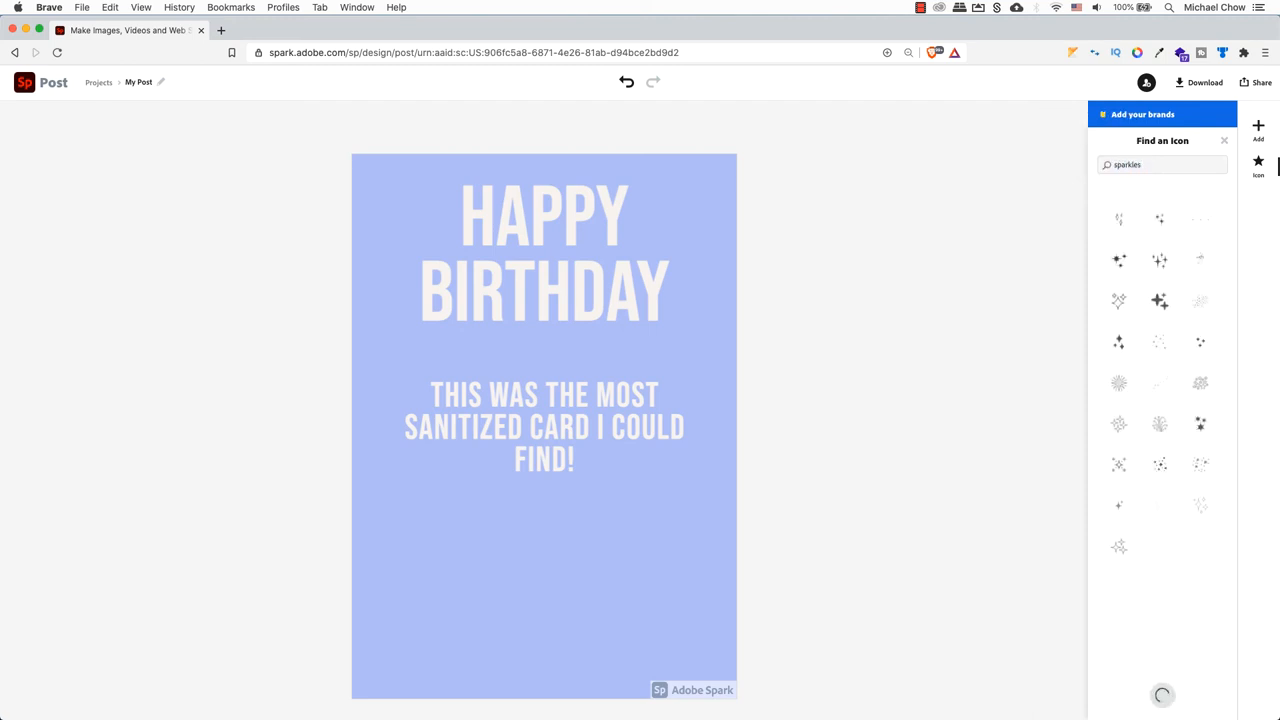
{"action": "type", "text": "bailons"}
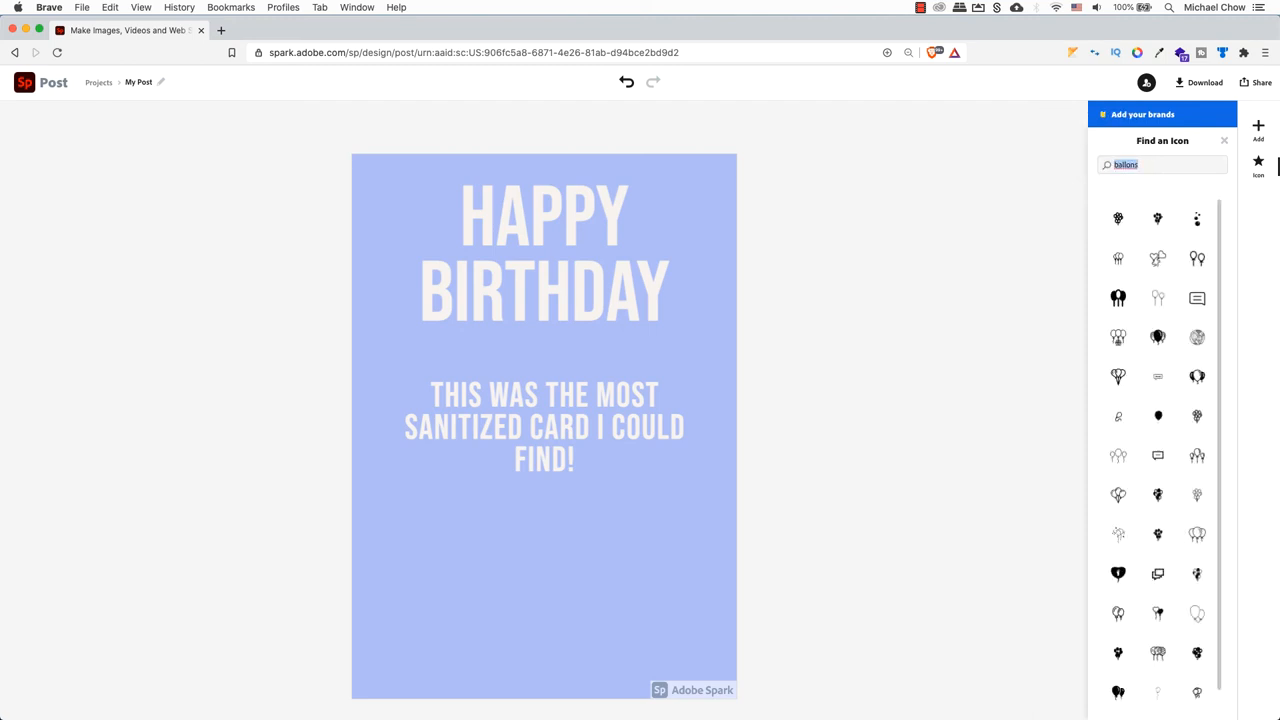
{"action": "type", "text": "sparkles"}
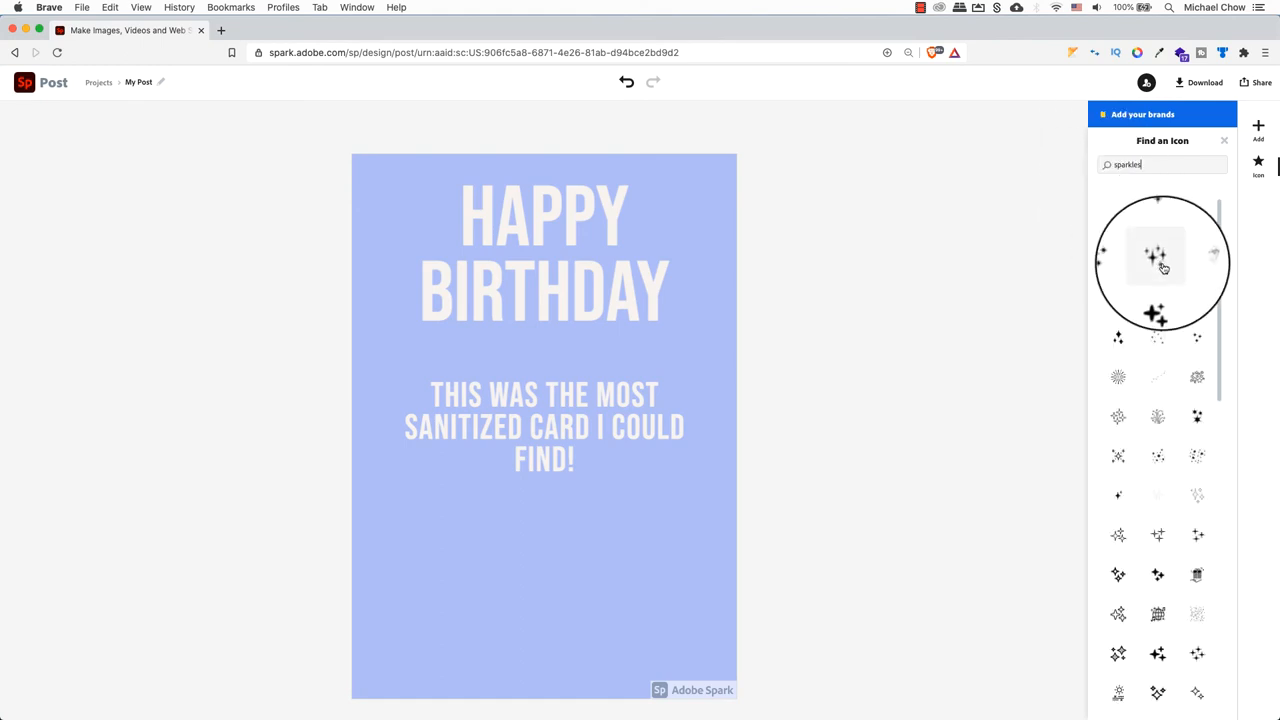
{"action": "left_click", "coordinate": [1158, 258]}
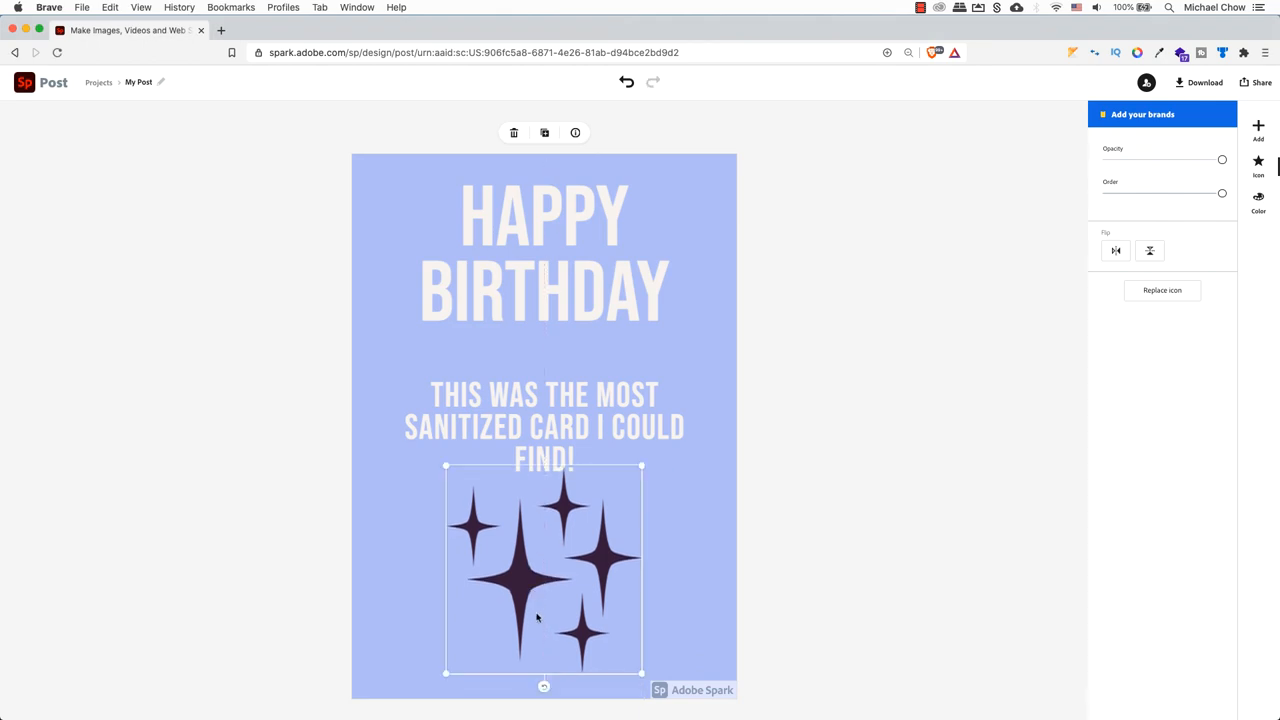
Resize the sparkle icon down to a small cluster just beneath the subtitle.
{"action": "left_click_drag", "start_coordinate": [544, 686], "coordinate": [488, 672]}
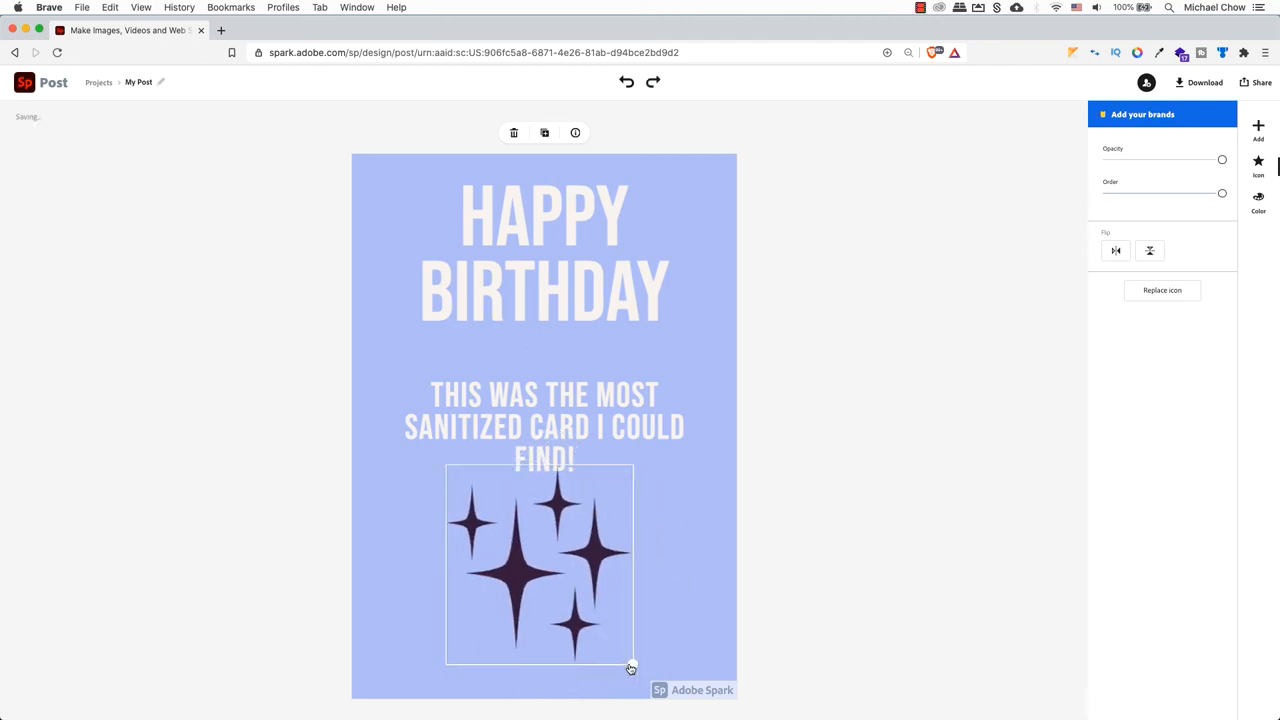
{"action": "left_click_drag", "start_coordinate": [632, 668], "coordinate": [576, 604]}
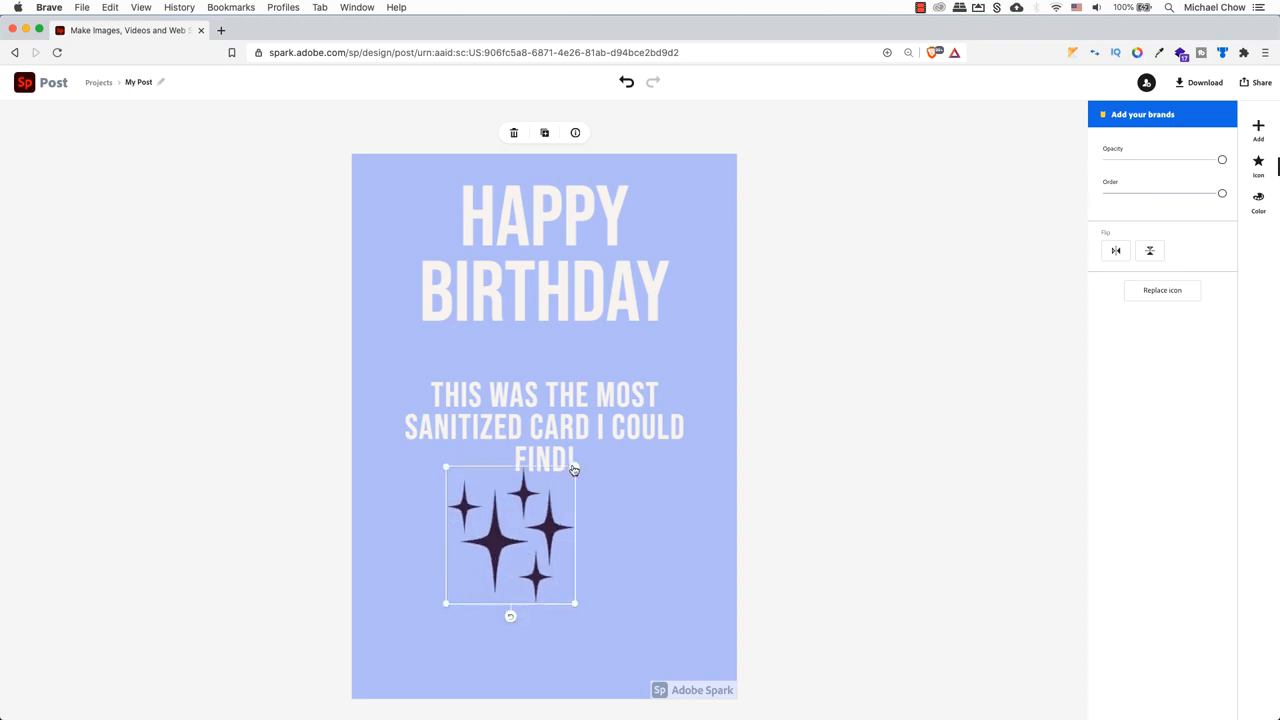
{"action": "mouse_move", "coordinate": [830, 370]}
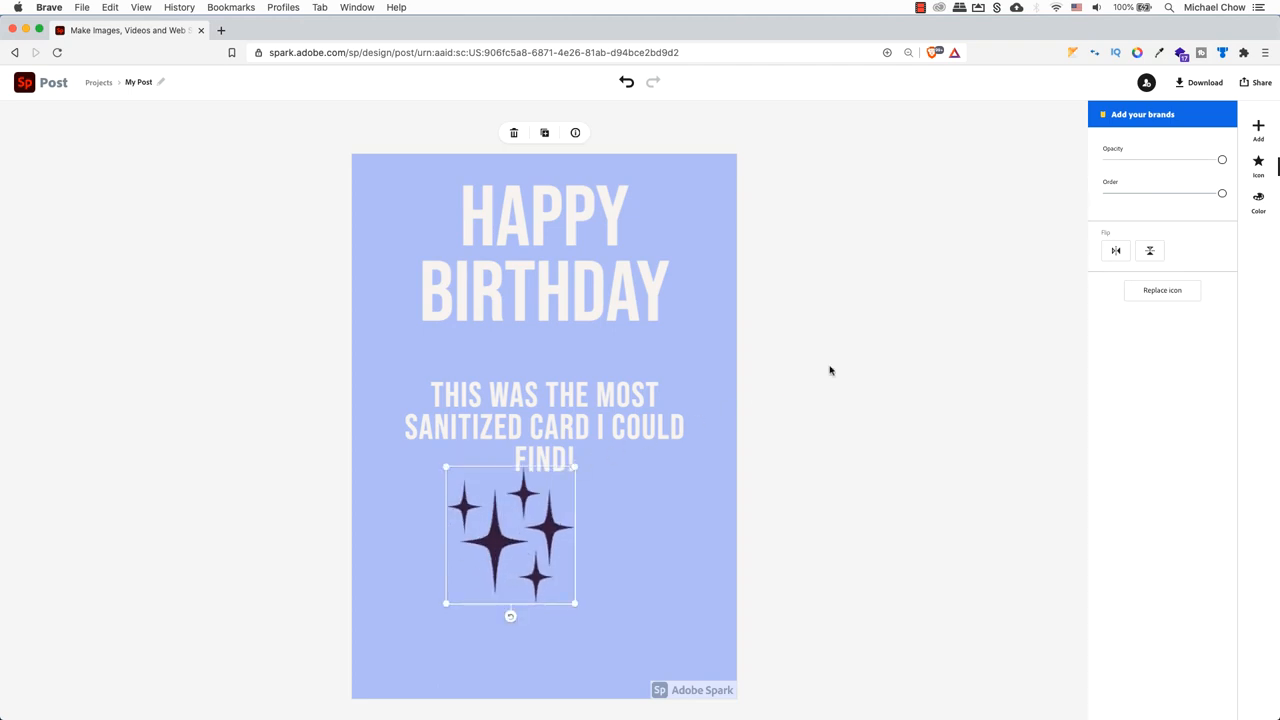
Recolour the sparkles pink and move the cluster up beside the HAPPY BIRTHDAY heading.
{"action": "left_click", "coordinate": [1258, 198]}
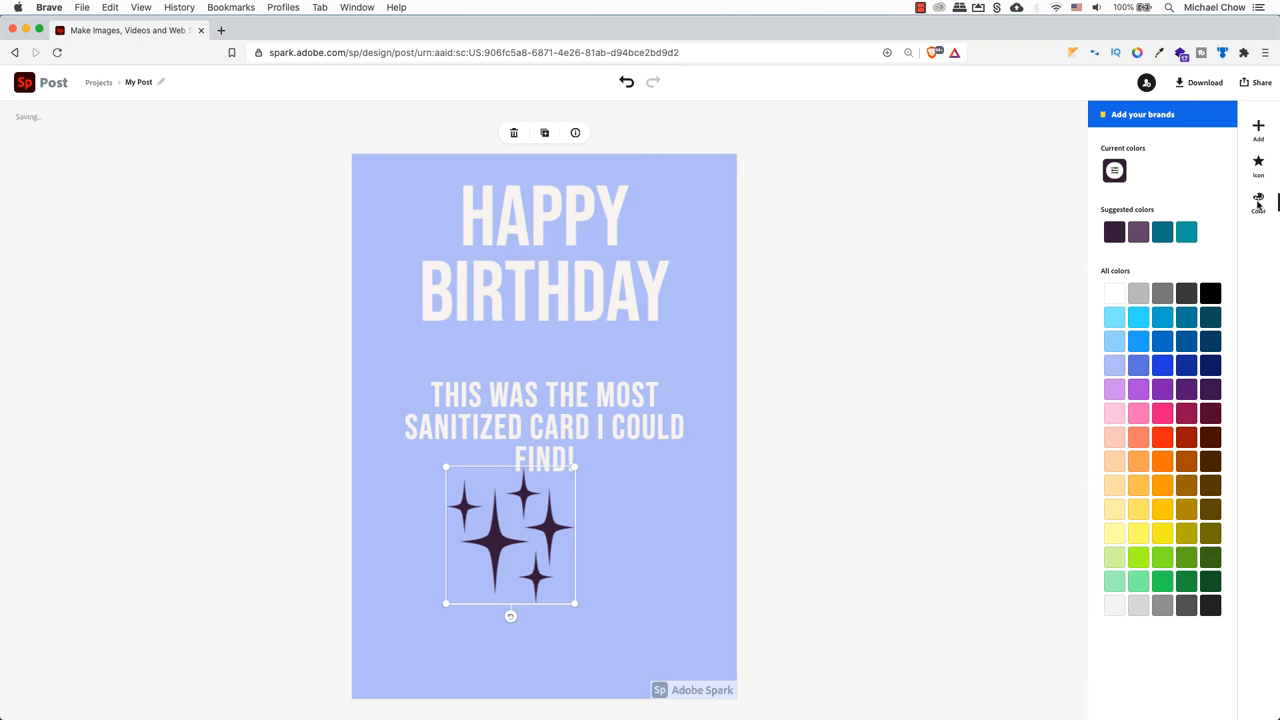
{"action": "left_click", "coordinate": [1114, 412]}
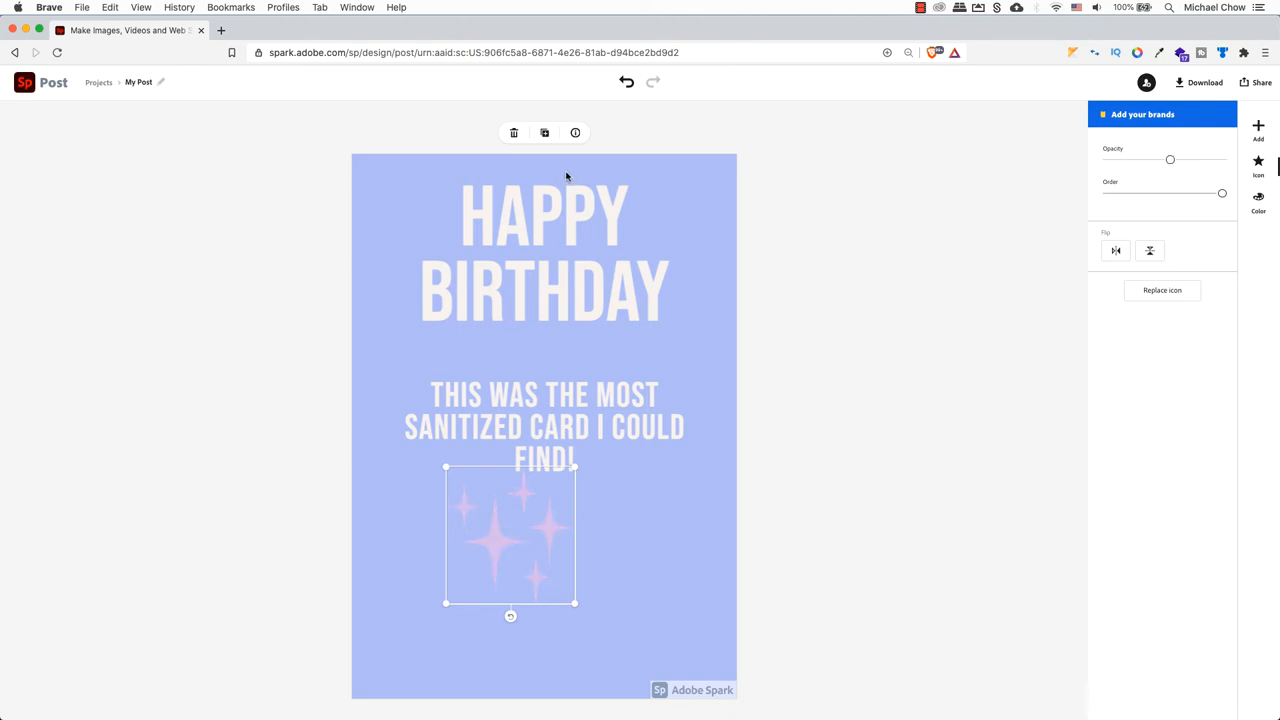
{"action": "mouse_move", "coordinate": [544, 132]}
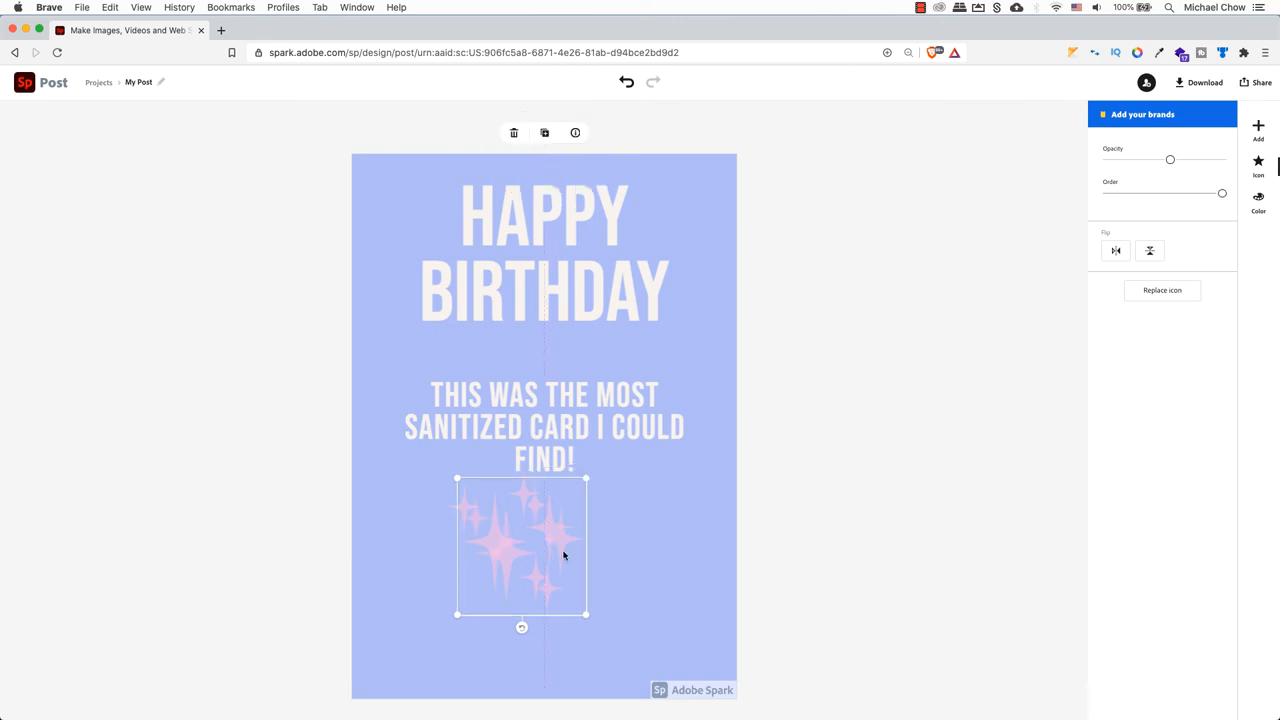
{"action": "left_click_drag", "start_coordinate": [520, 548], "coordinate": [664, 224]}
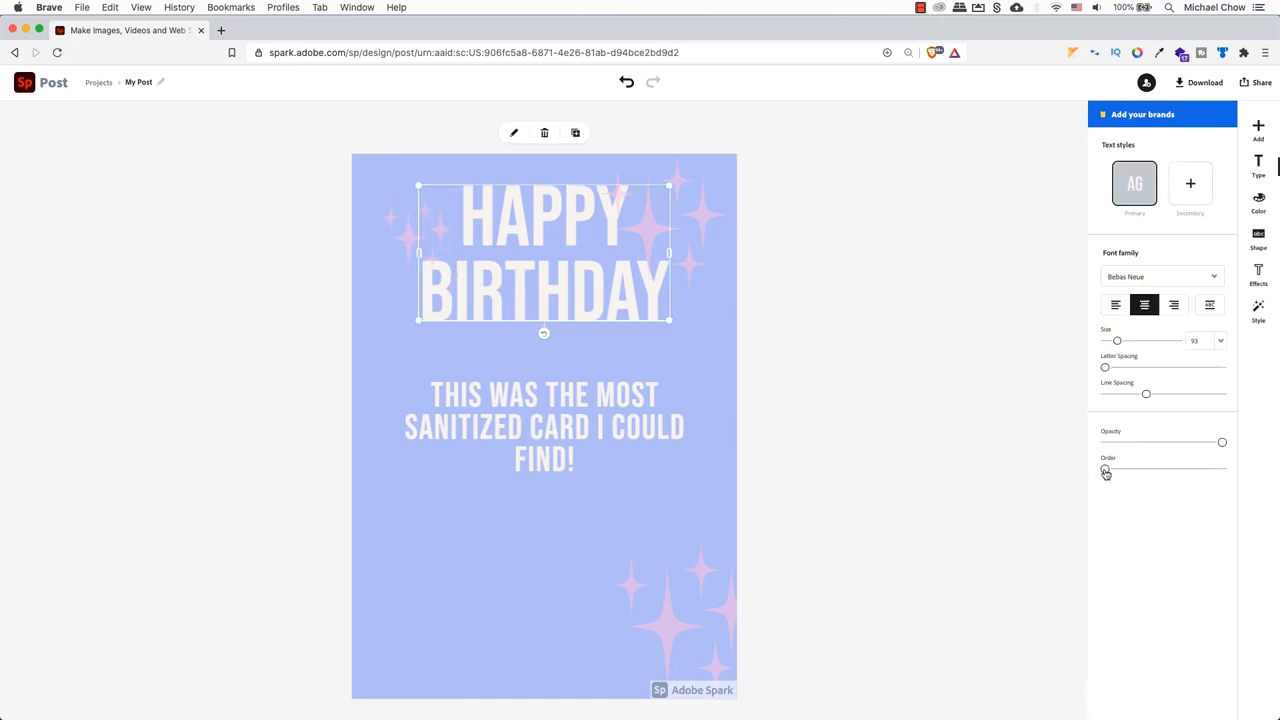
Raise the heading's Order so it sits in front of the sparkle clusters.
{"action": "left_click_drag", "start_coordinate": [1104, 468], "coordinate": [1164, 468]}
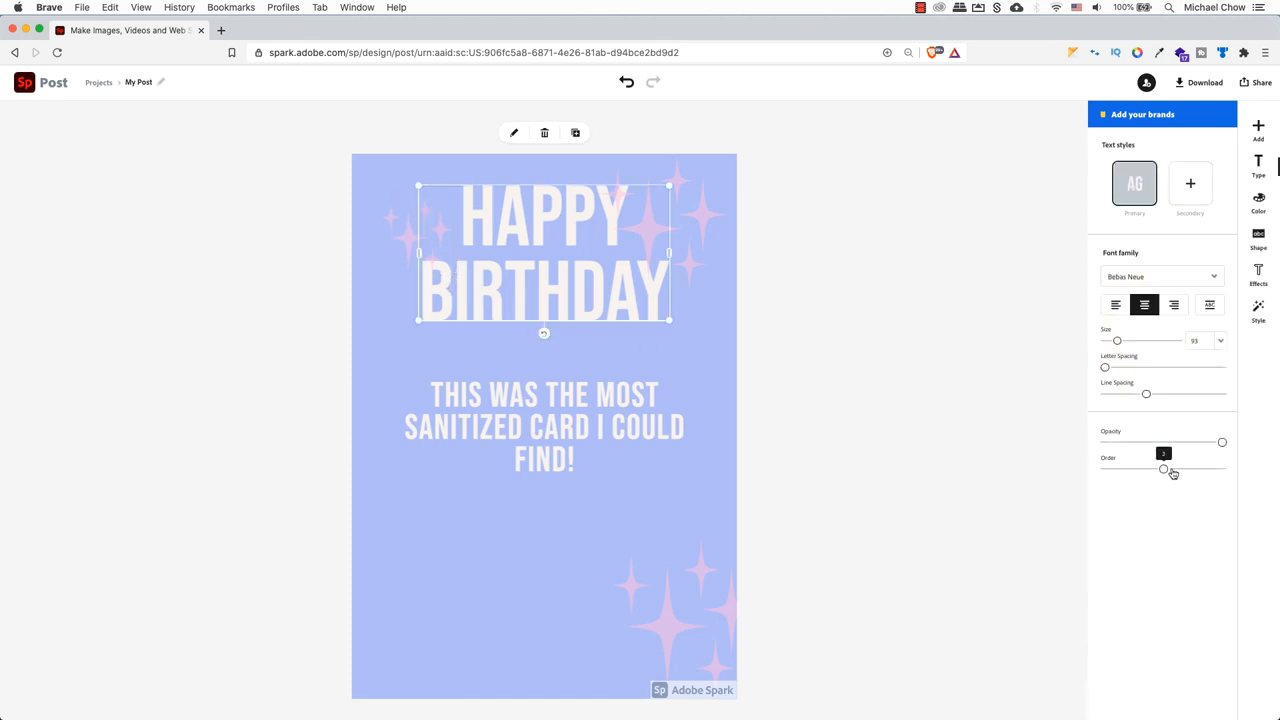
{"action": "left_click_drag", "start_coordinate": [1164, 468], "coordinate": [1192, 468]}
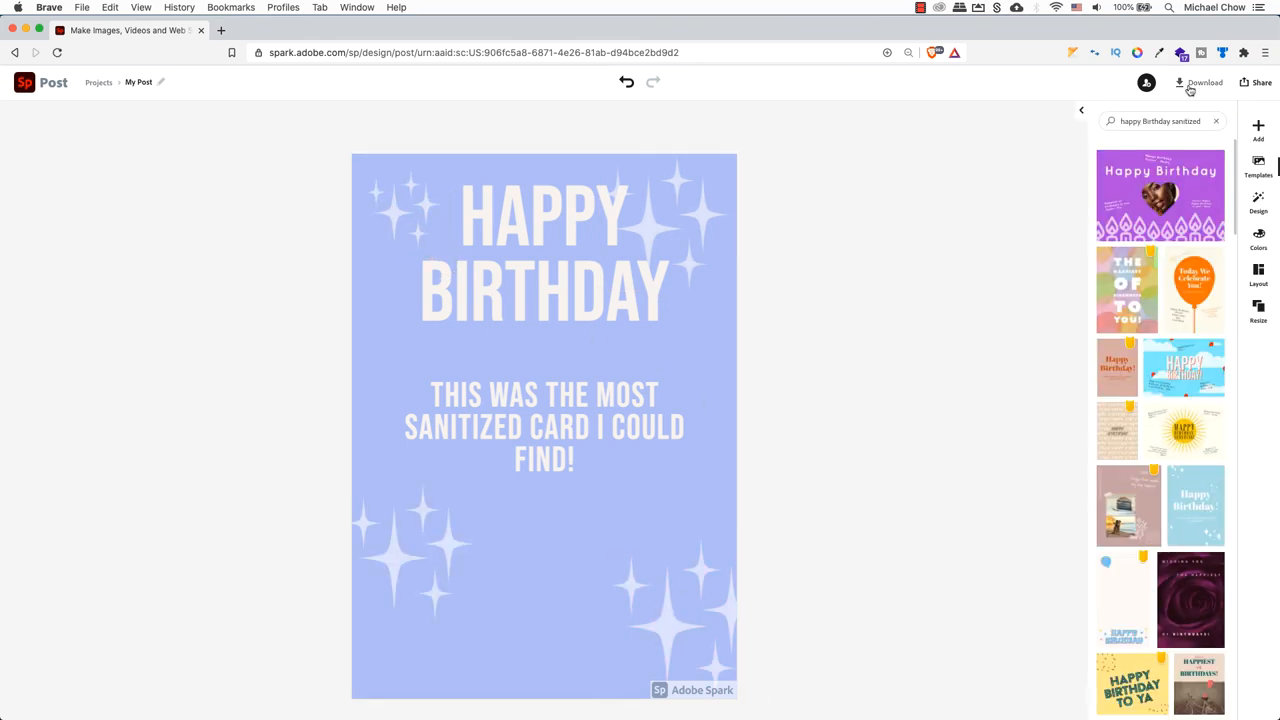
Review the card's download formats (PNG/JPG/PDF) and pick one.
{"action": "left_click", "coordinate": [1198, 82]}
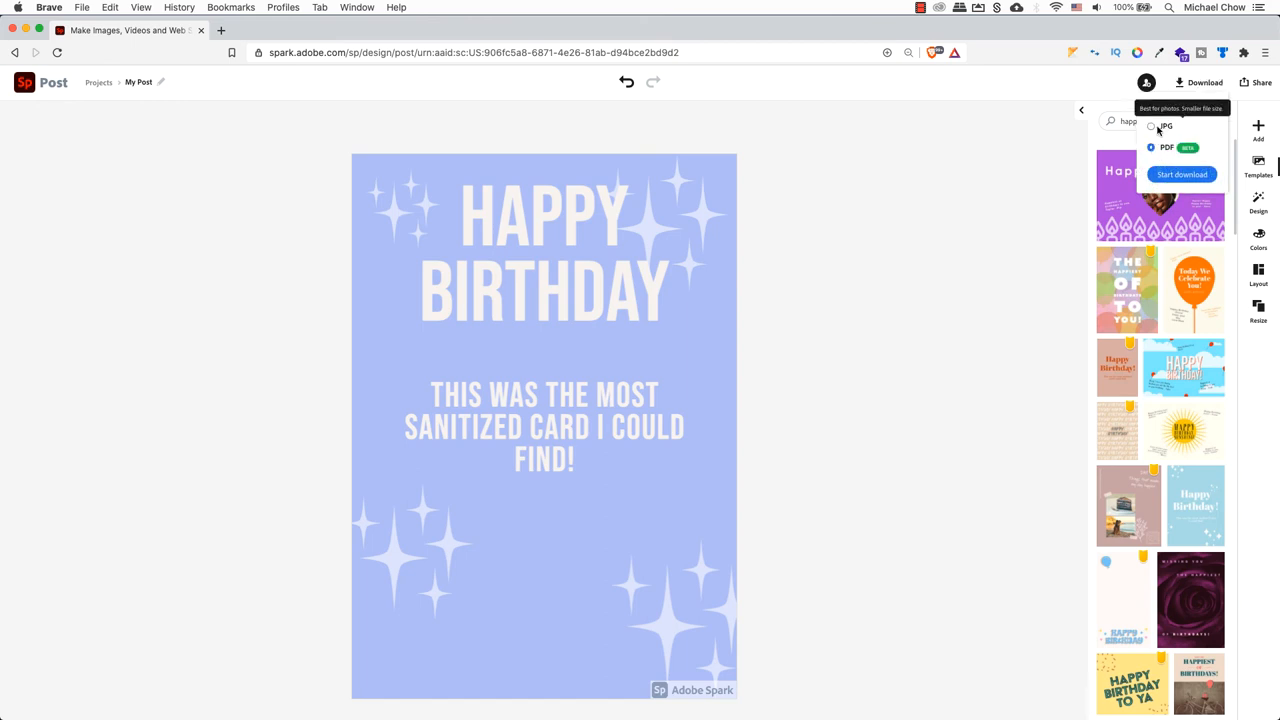
{"action": "left_click", "coordinate": [1152, 104]}
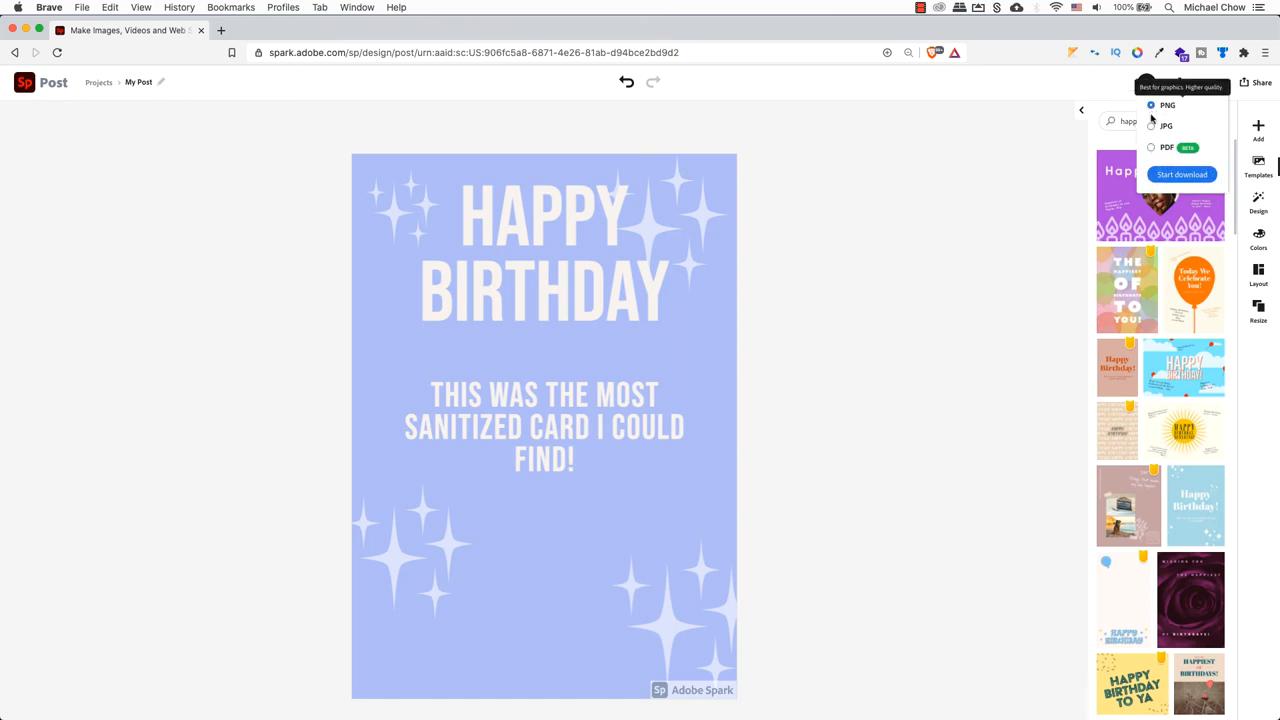
{"action": "left_click", "coordinate": [1152, 126]}
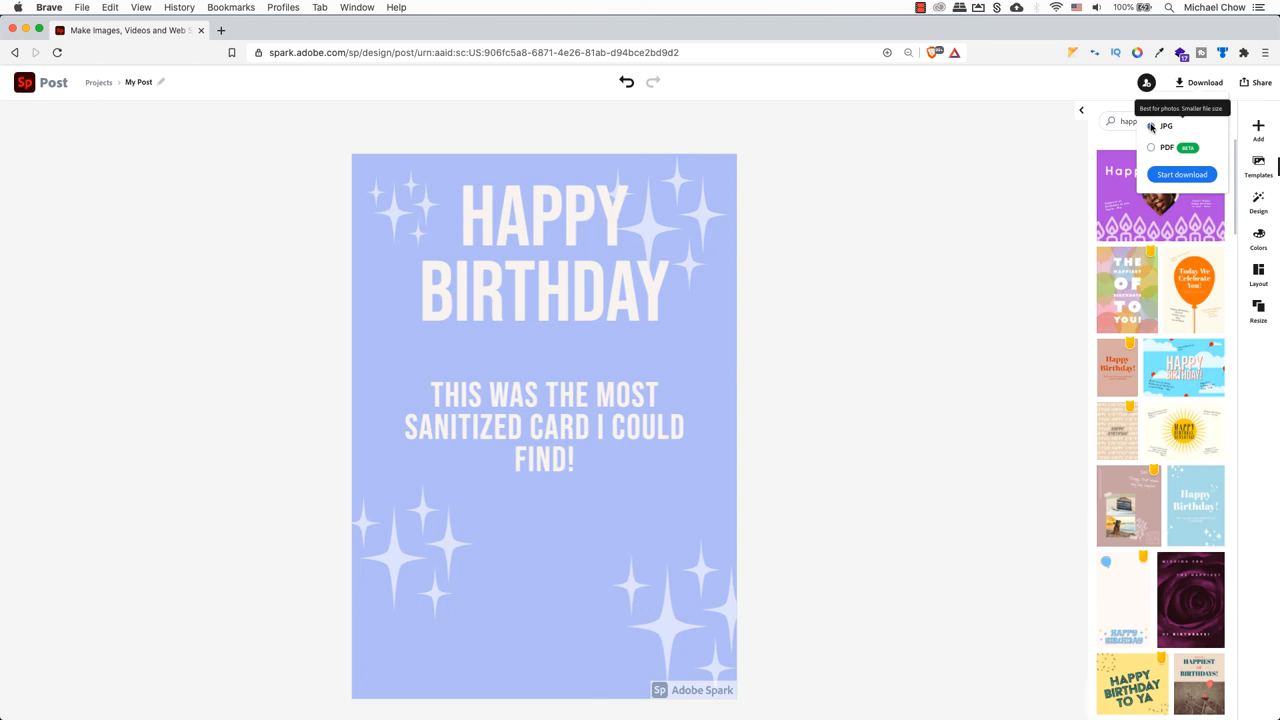
Bring up the Share dialog via Invite for the finished card.
{"action": "left_click", "coordinate": [1256, 82]}
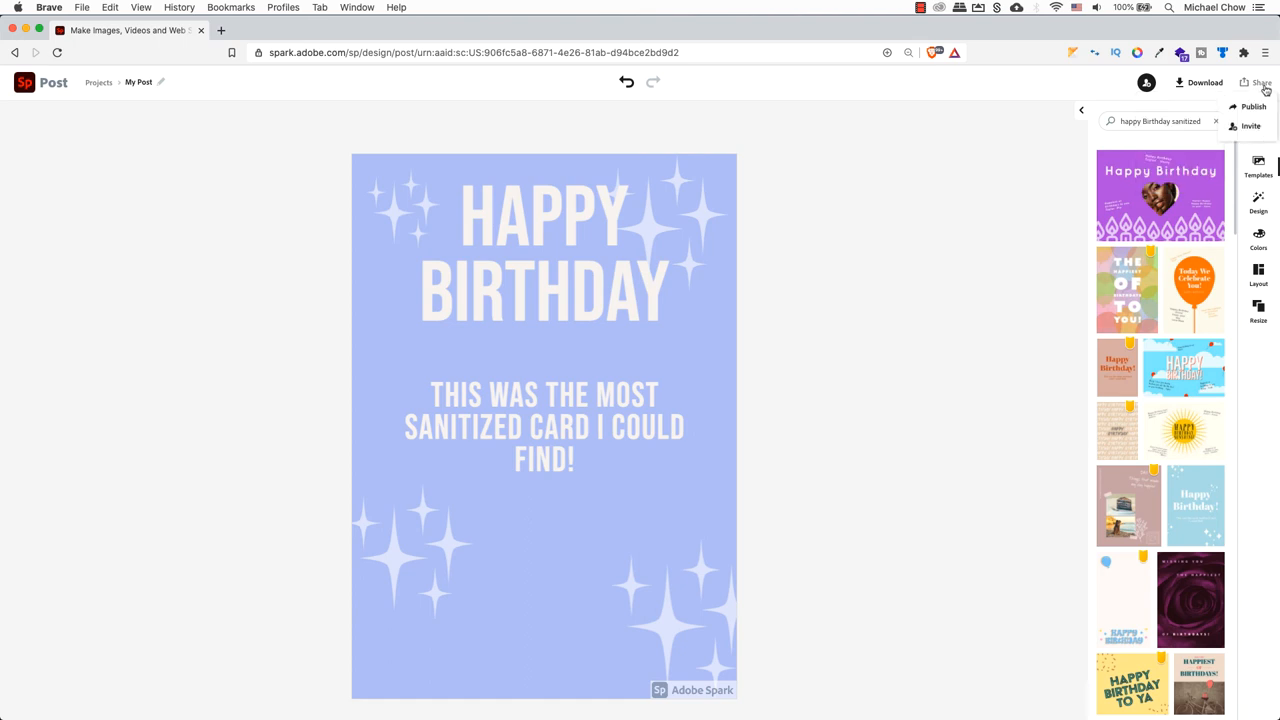
{"action": "left_click", "coordinate": [1264, 82]}
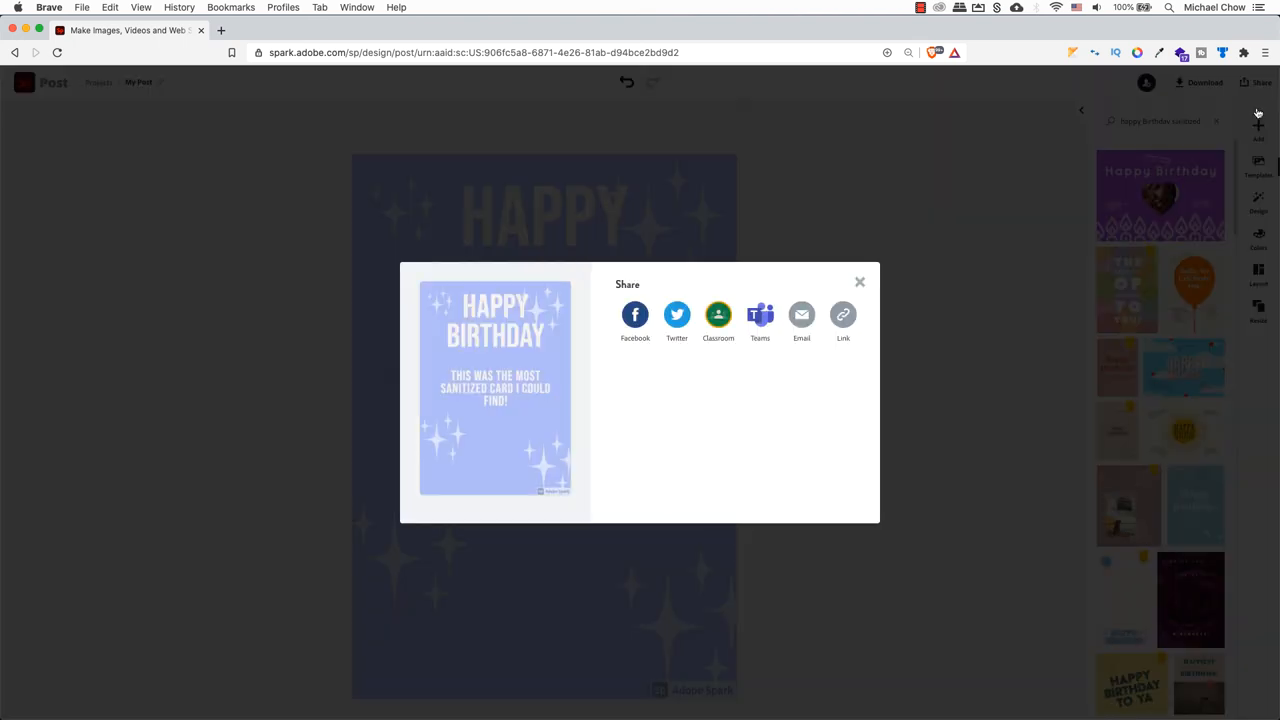